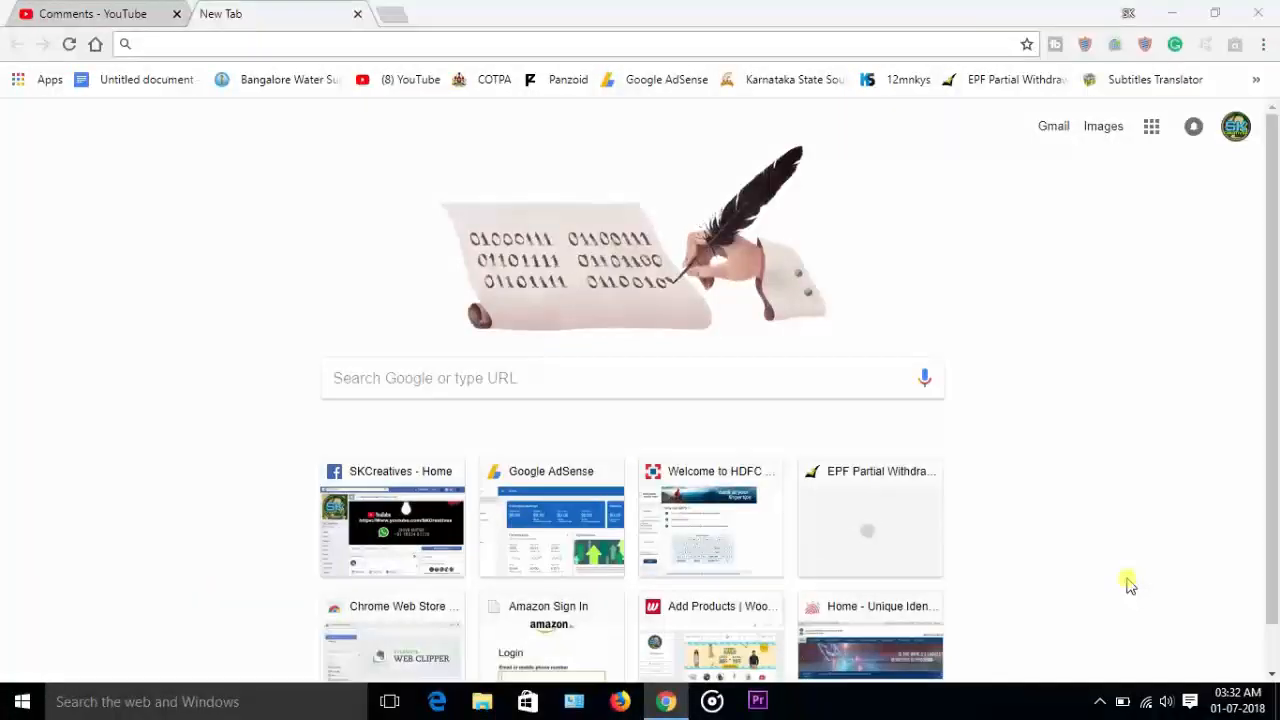
mouse_move(680, 265)
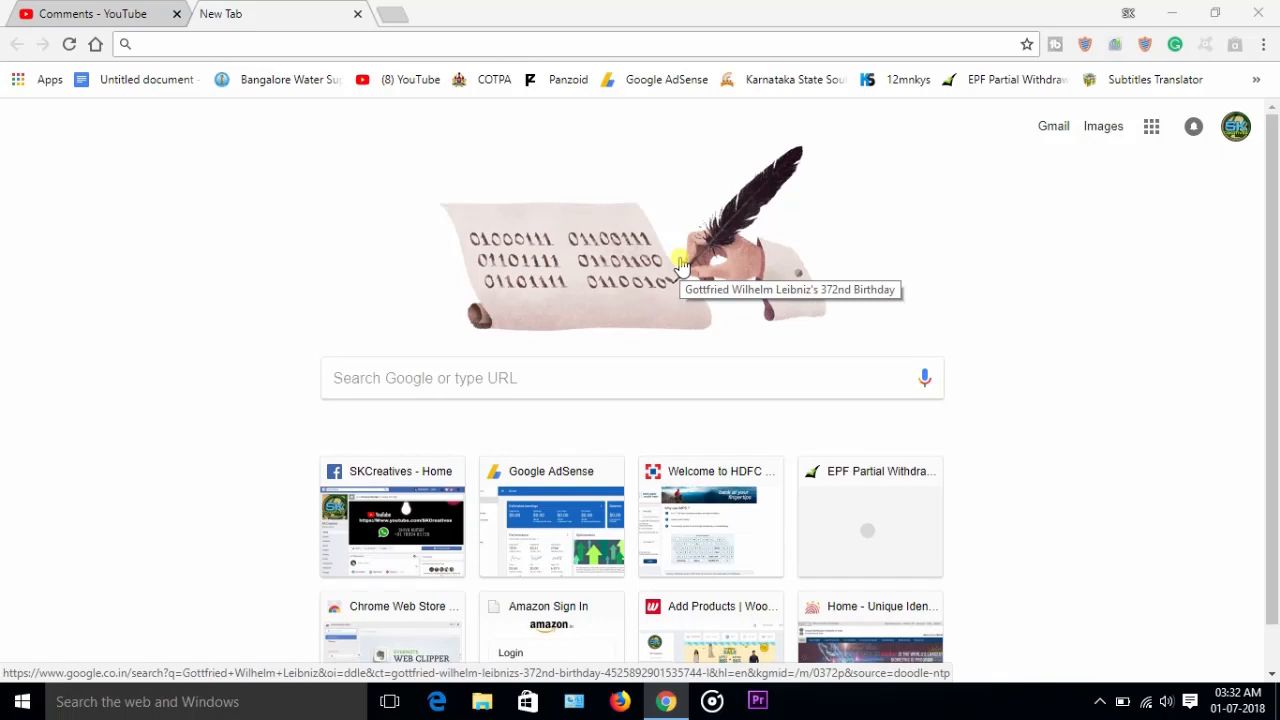
mouse_move(62, 70)
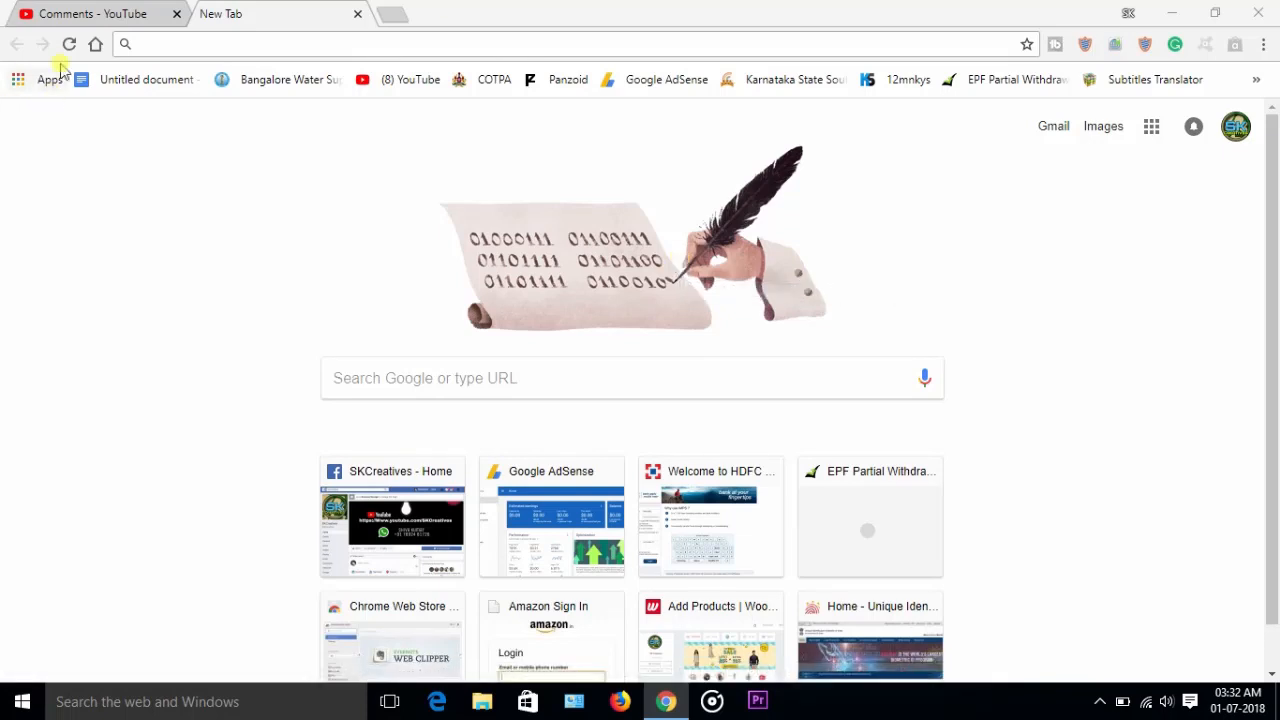
mouse_move(90, 13)
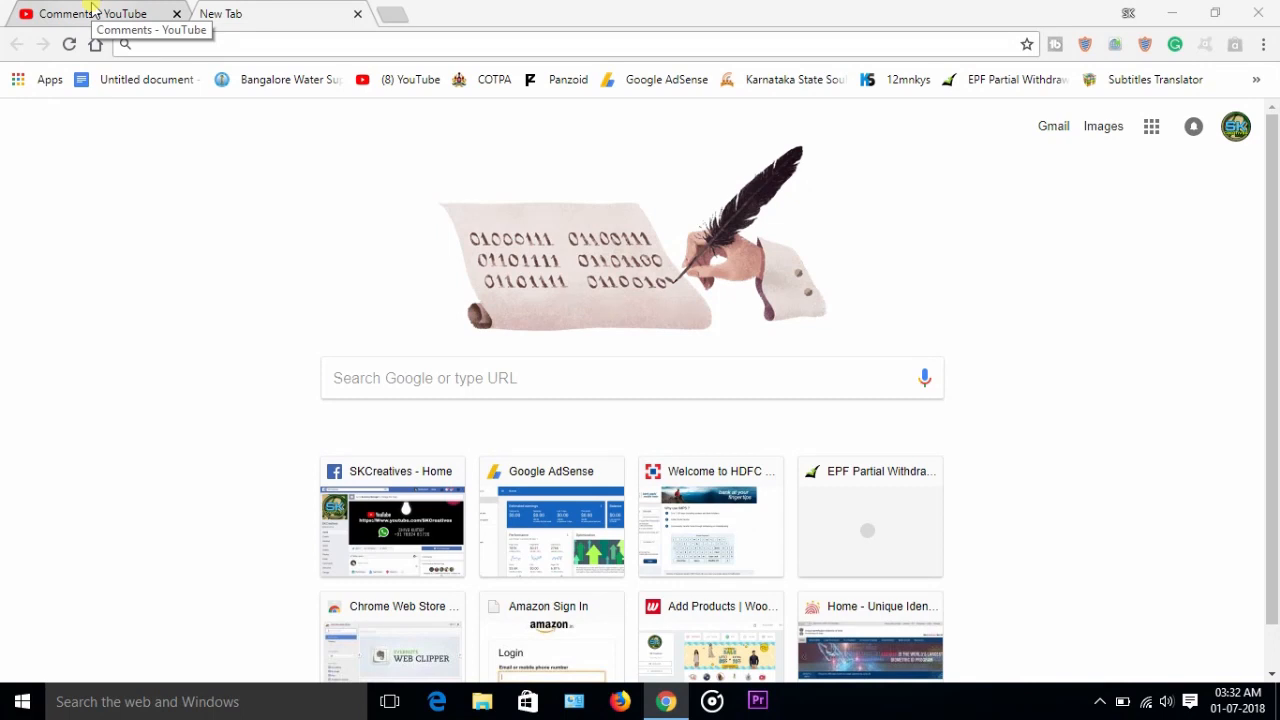
- Switch to the YouTube comments page and type some test text there
click(95, 13)
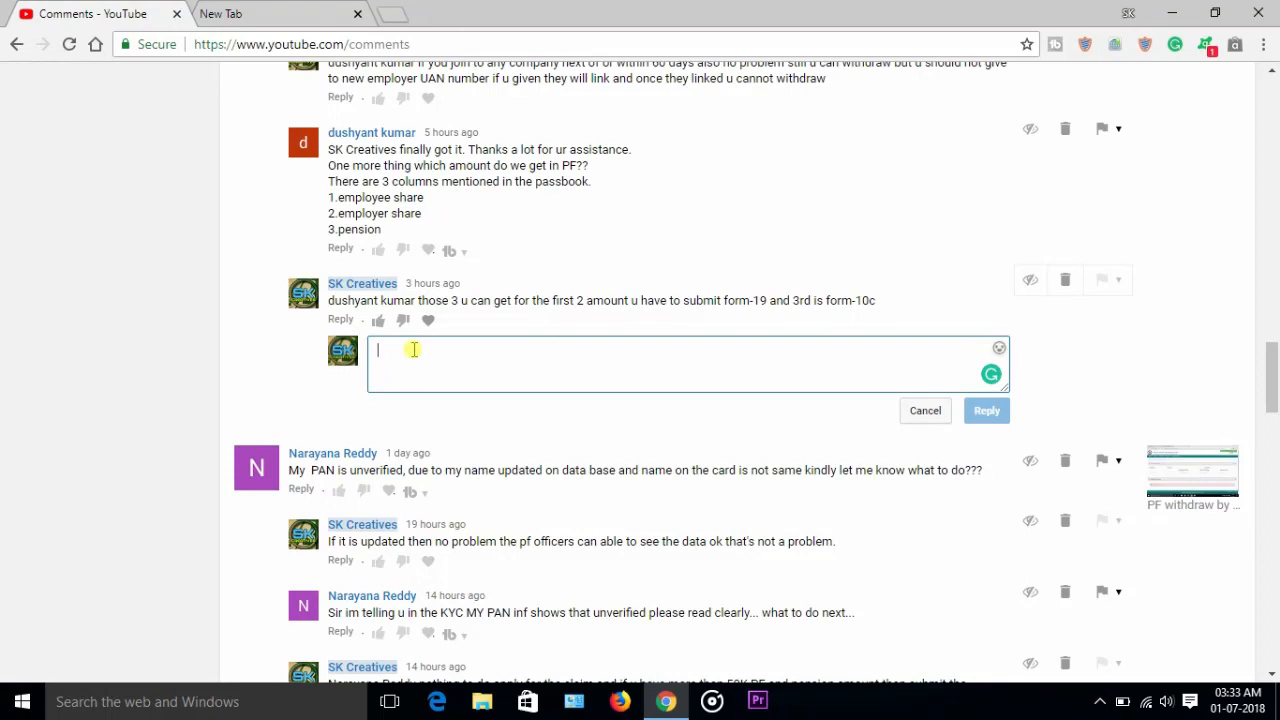
text(you)
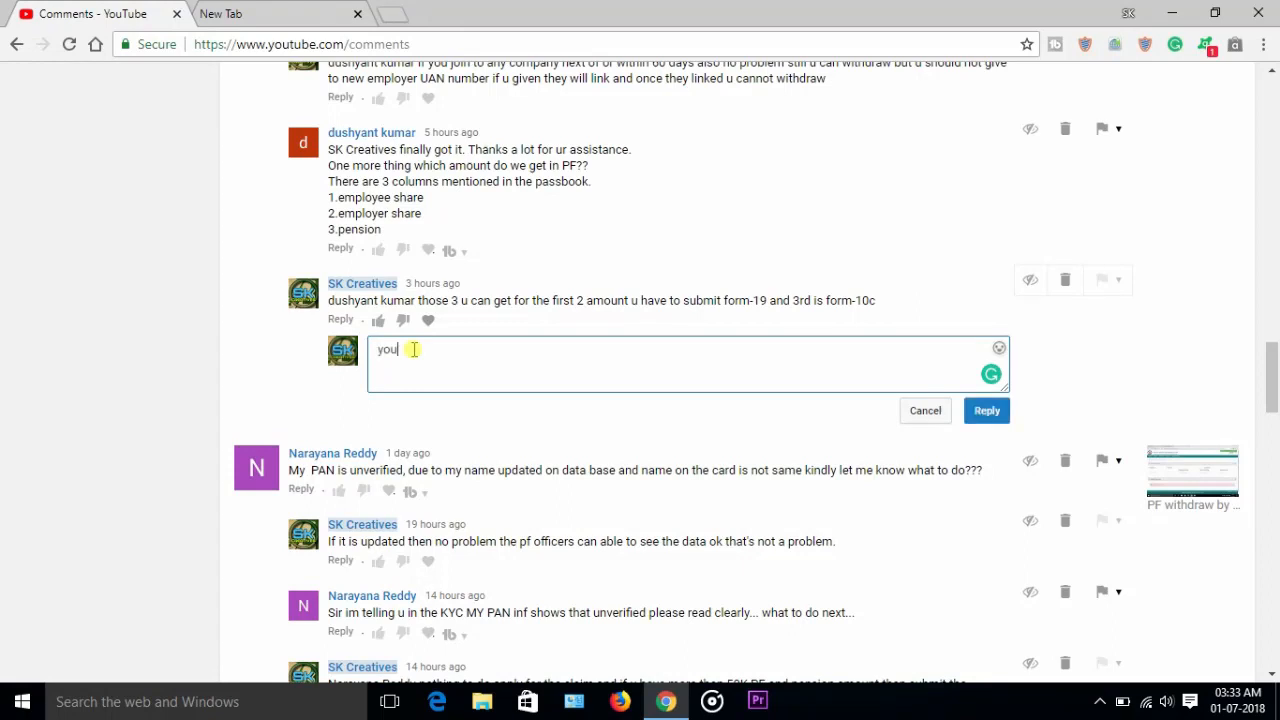
text(ibe)
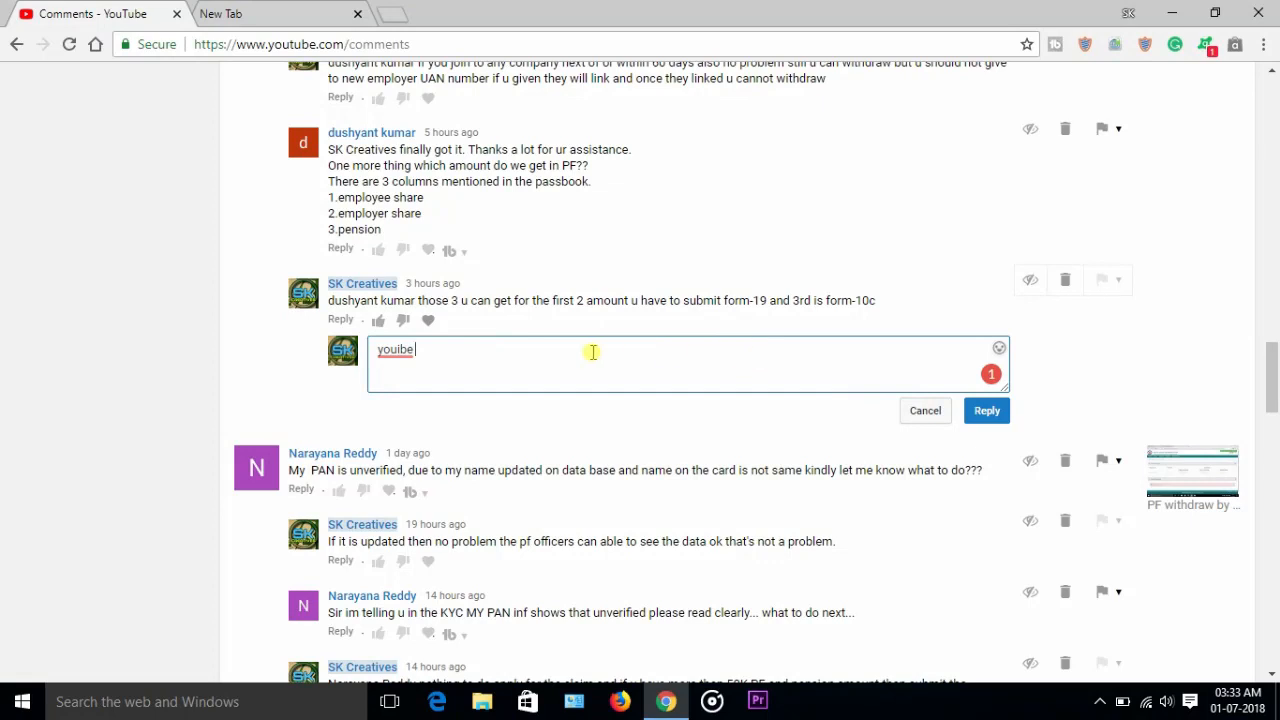
text(fdslfjd)
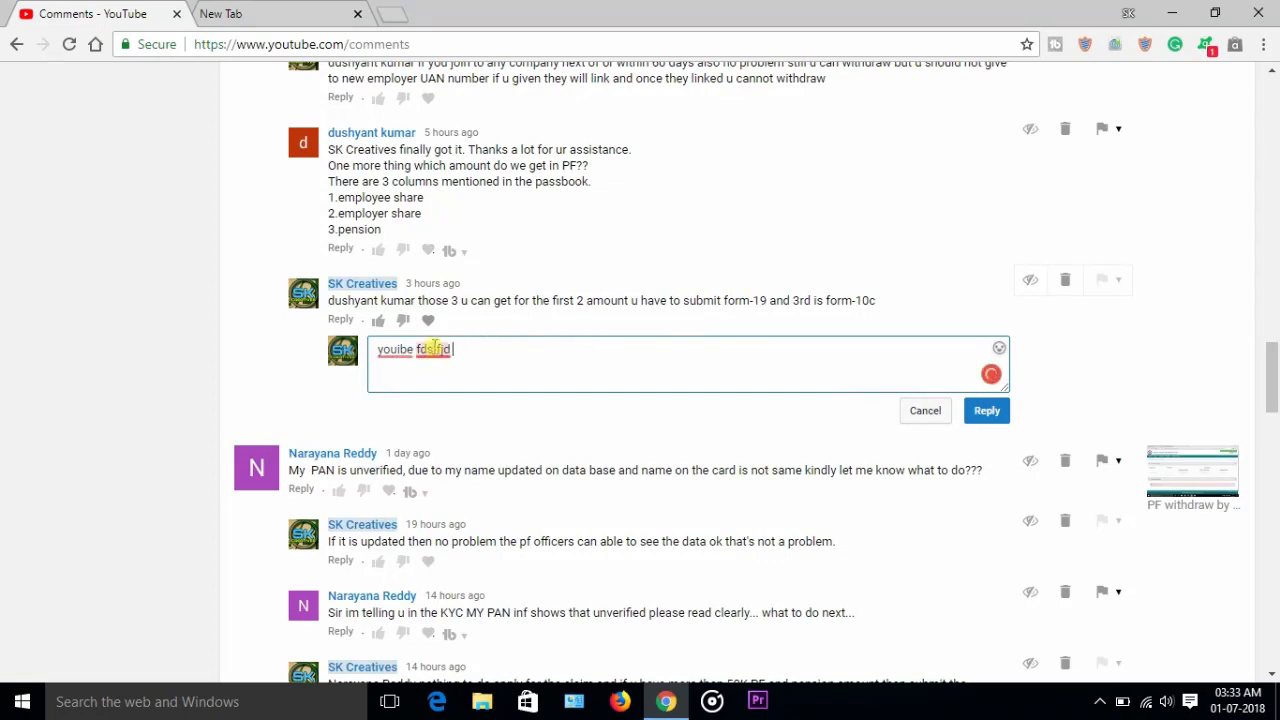
click(433, 349)
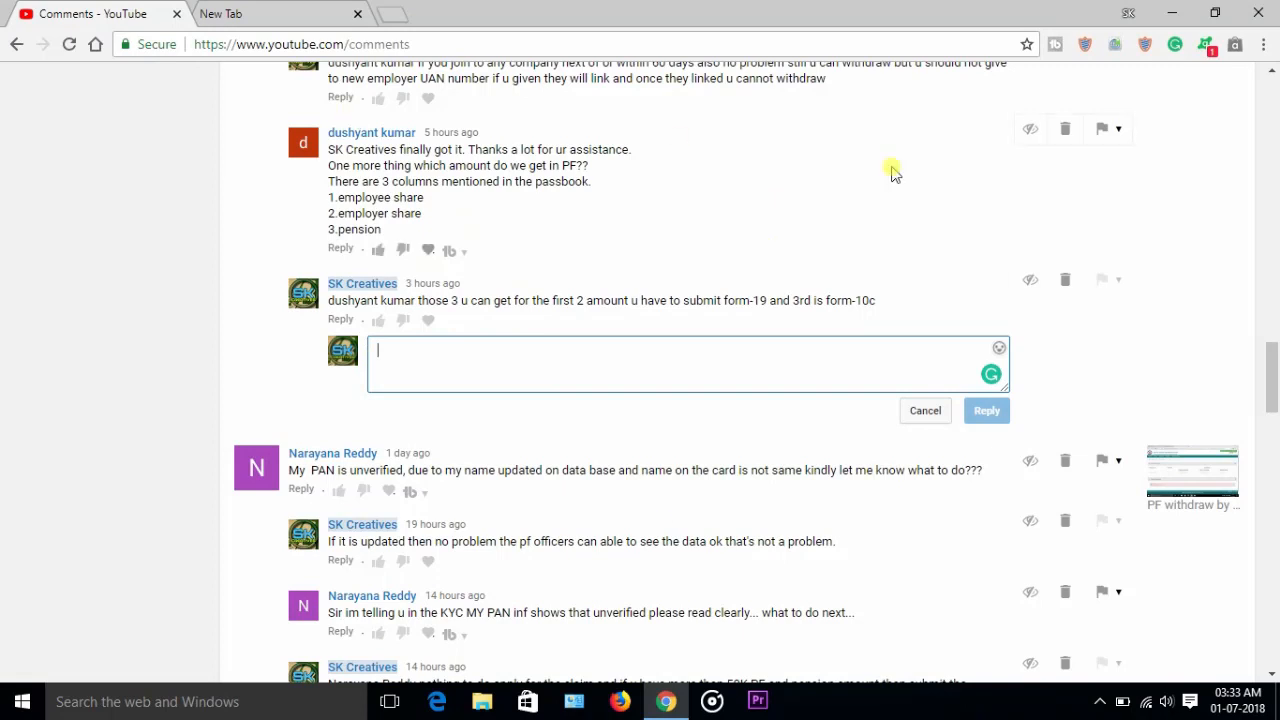
mouse_move(1186, 44)
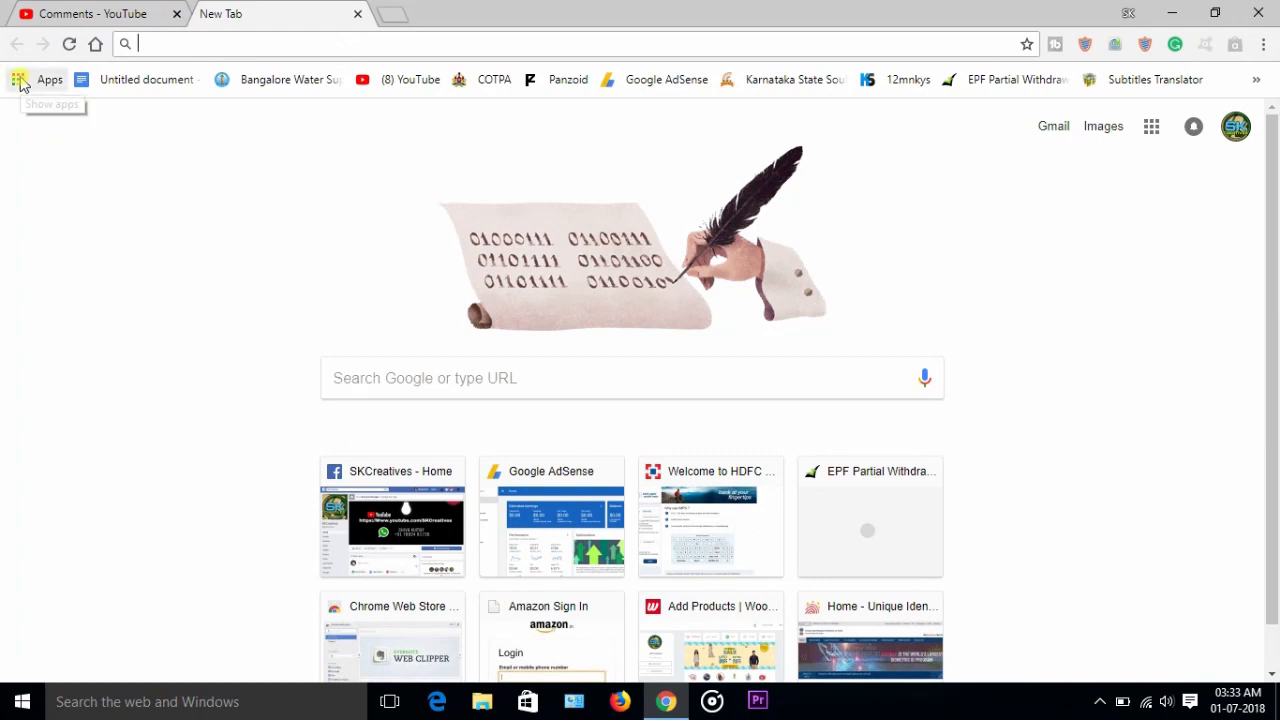
- Open the Chrome Web Store from Apps and search extensions for 'grammarly'
click(49, 79)
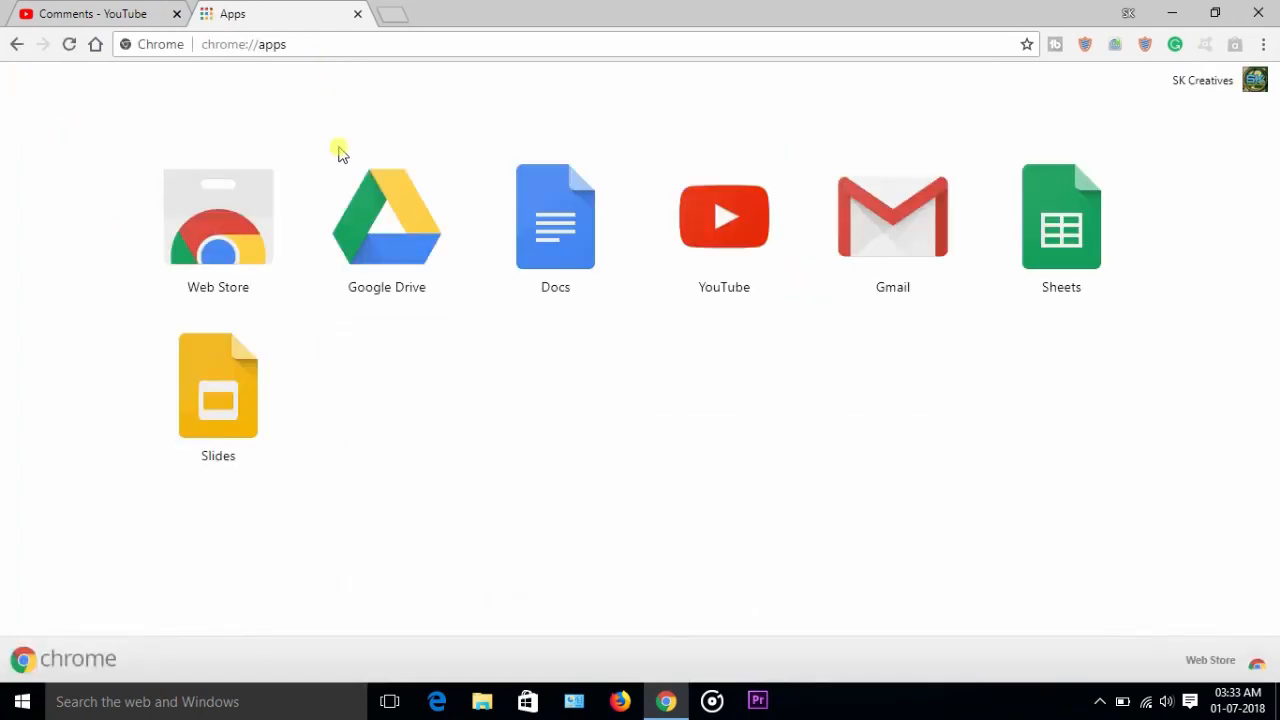
click(218, 217)
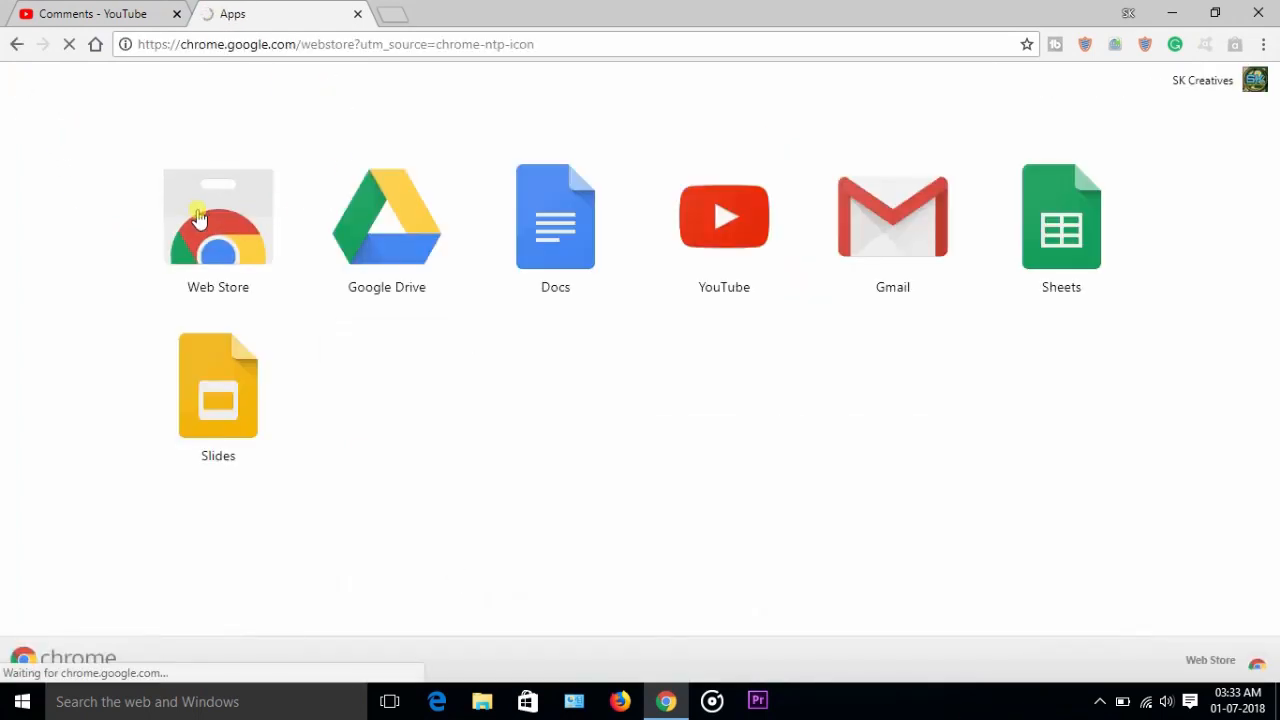
click(218, 217)
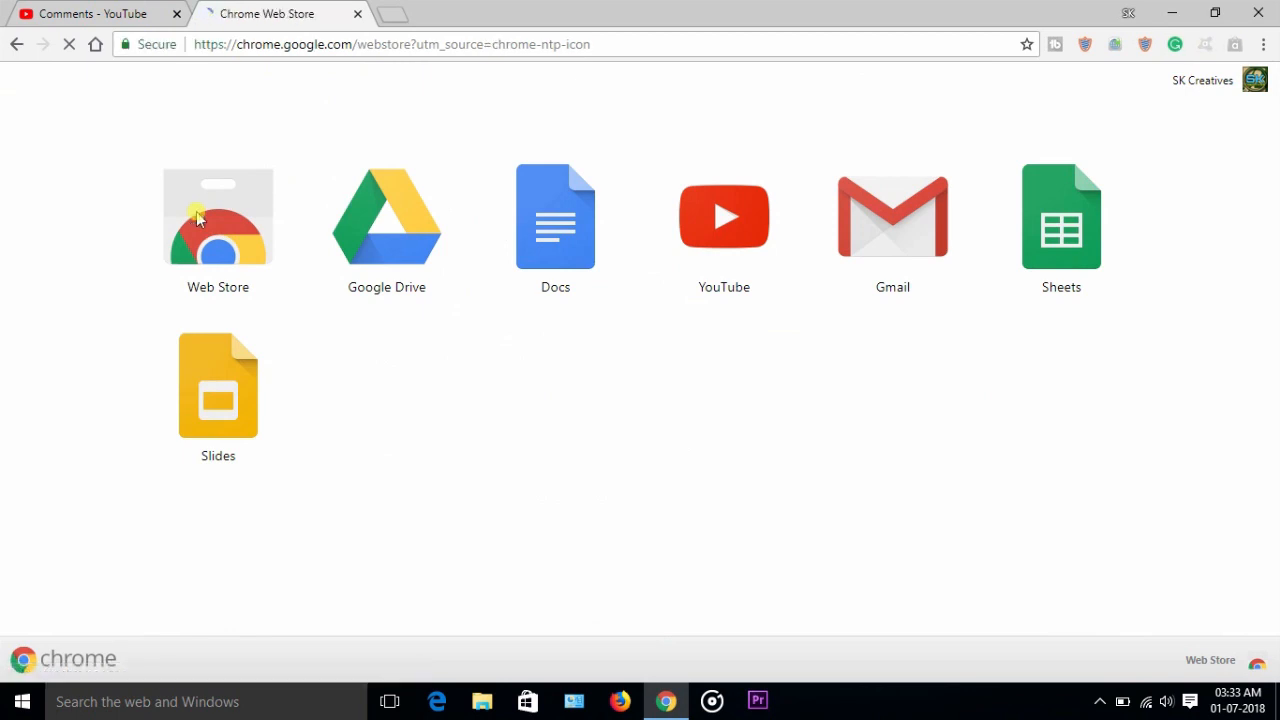
click(218, 217)
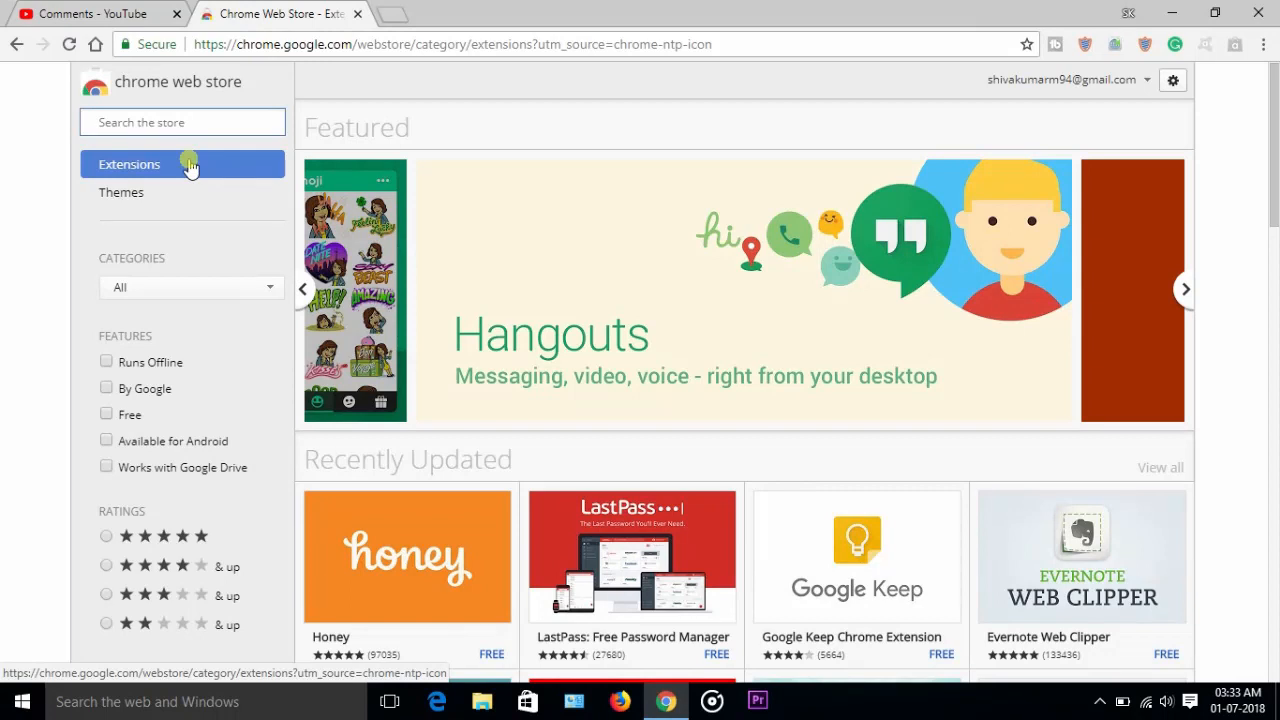
text(grammarl)
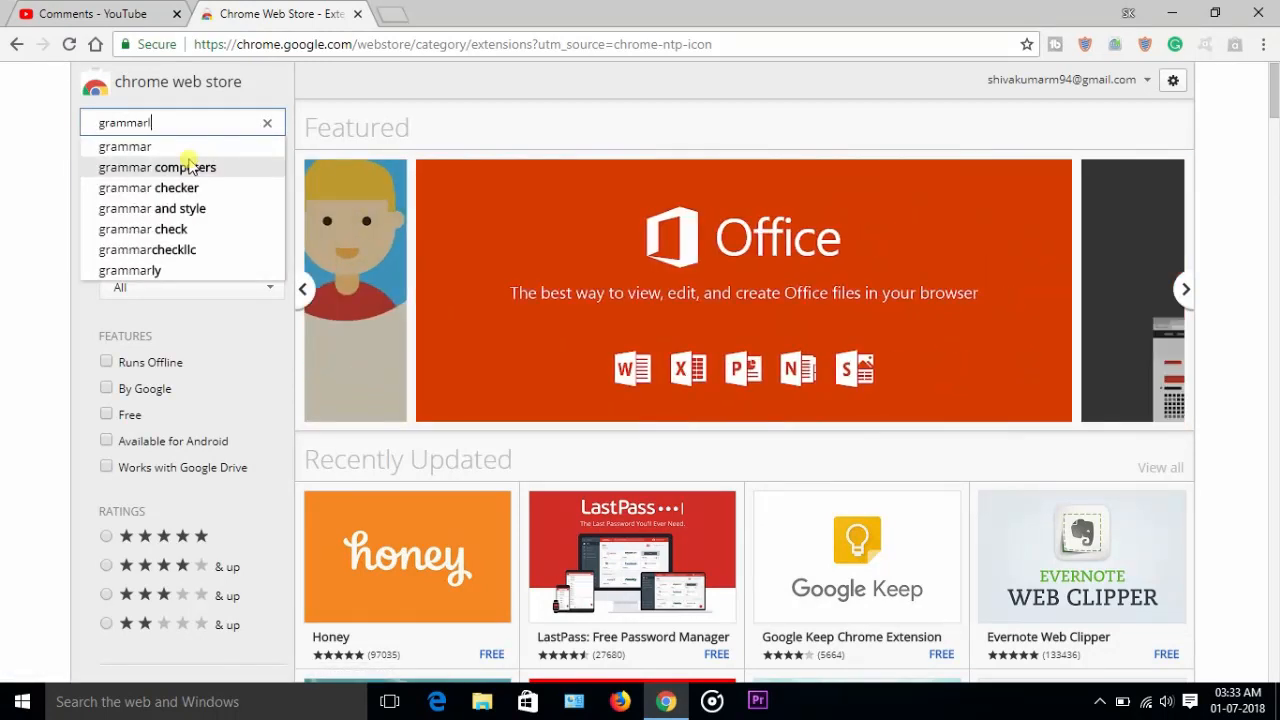
click(130, 270)
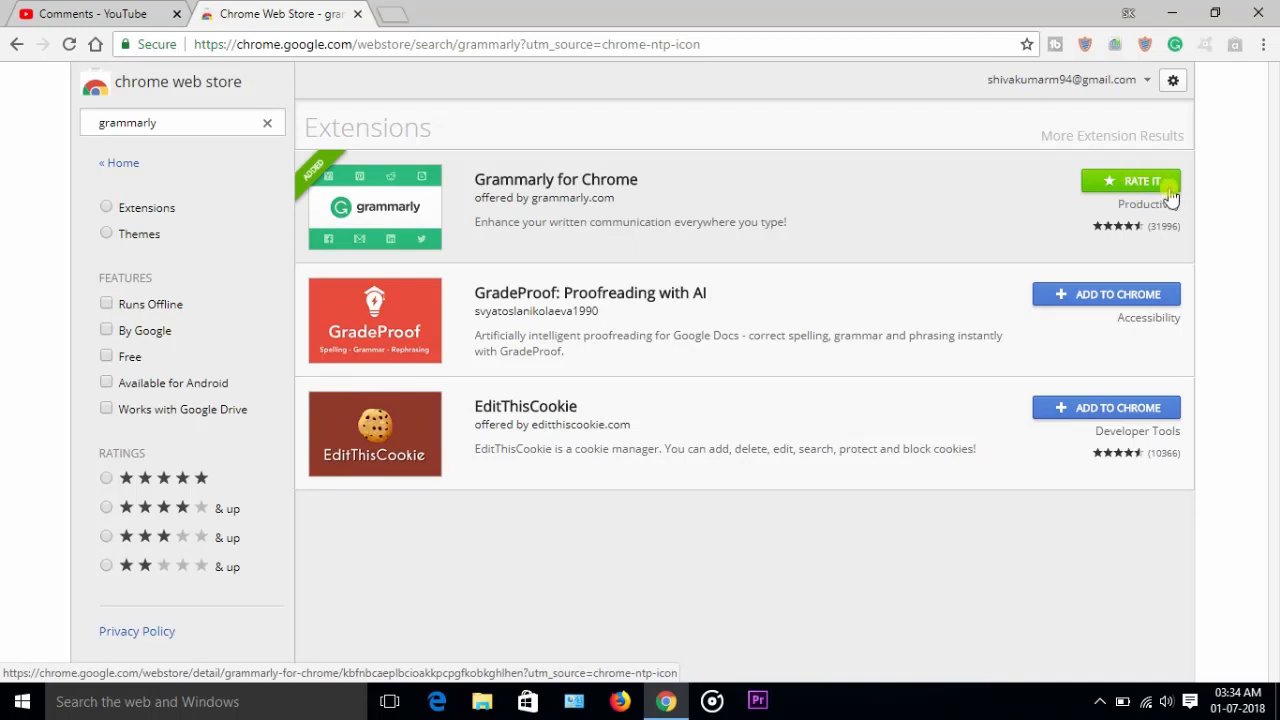
mouse_move(1092, 220)
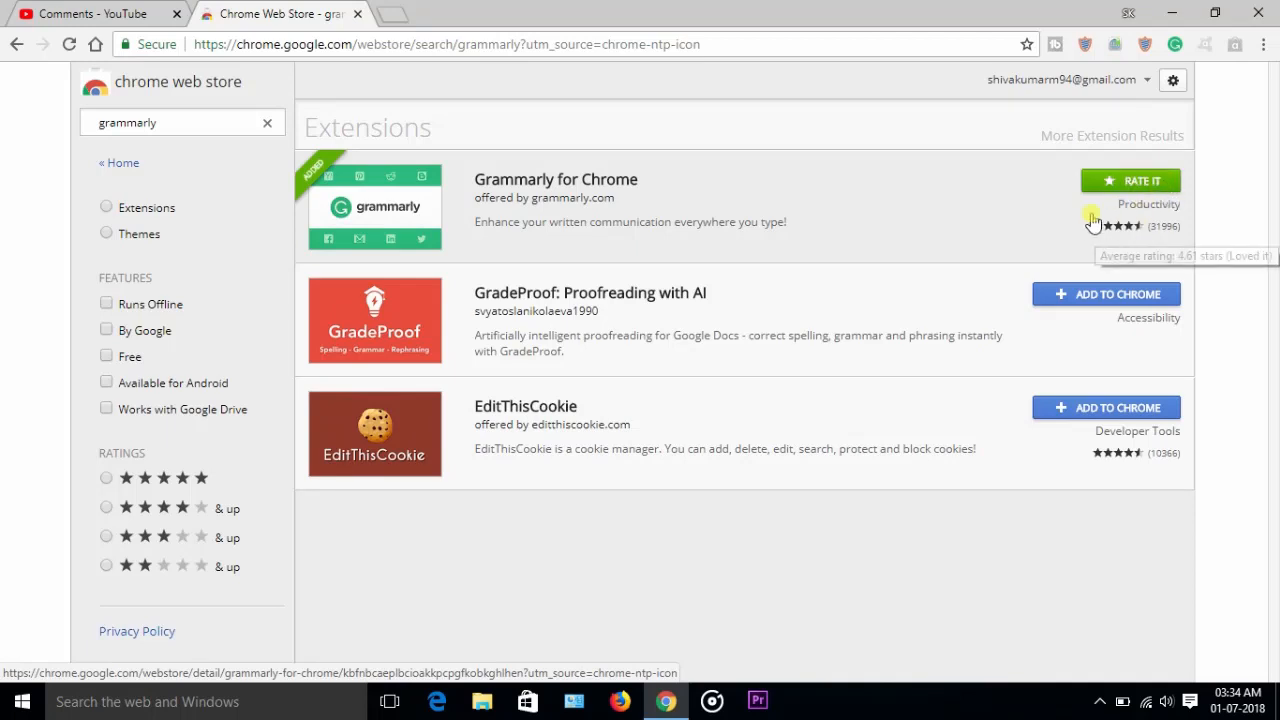
mouse_move(1023, 189)
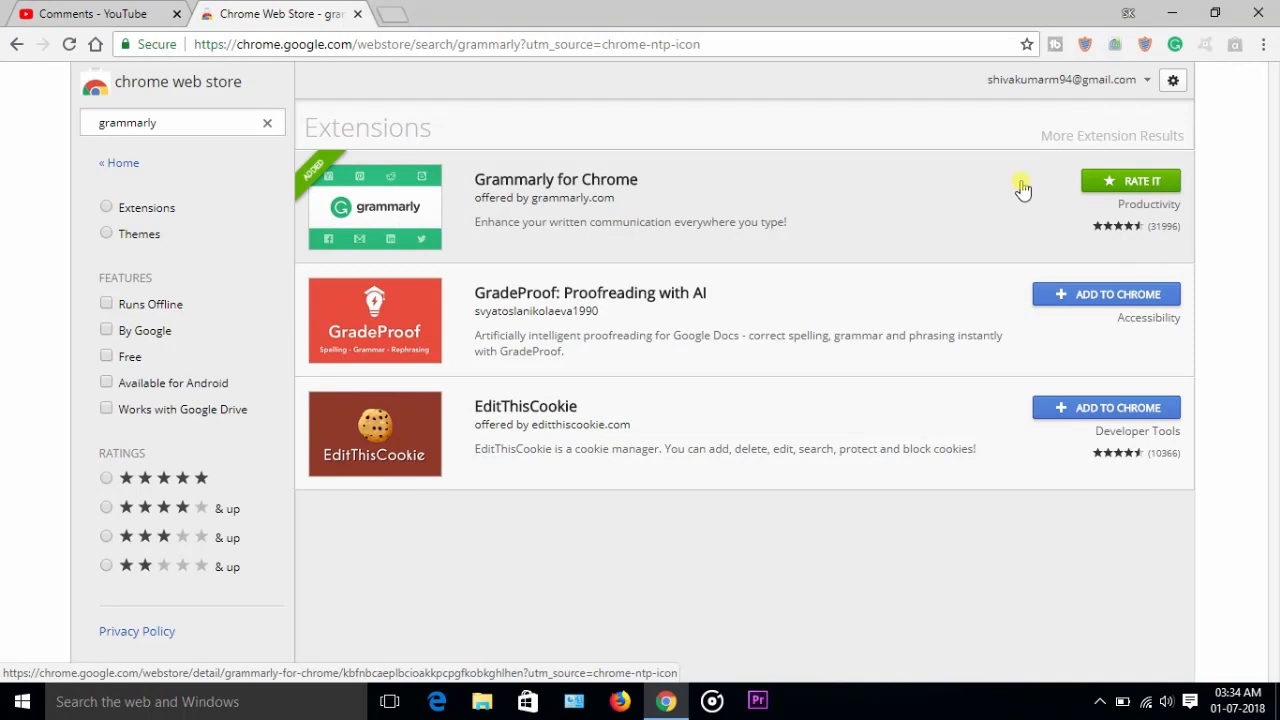
mouse_move(1037, 270)
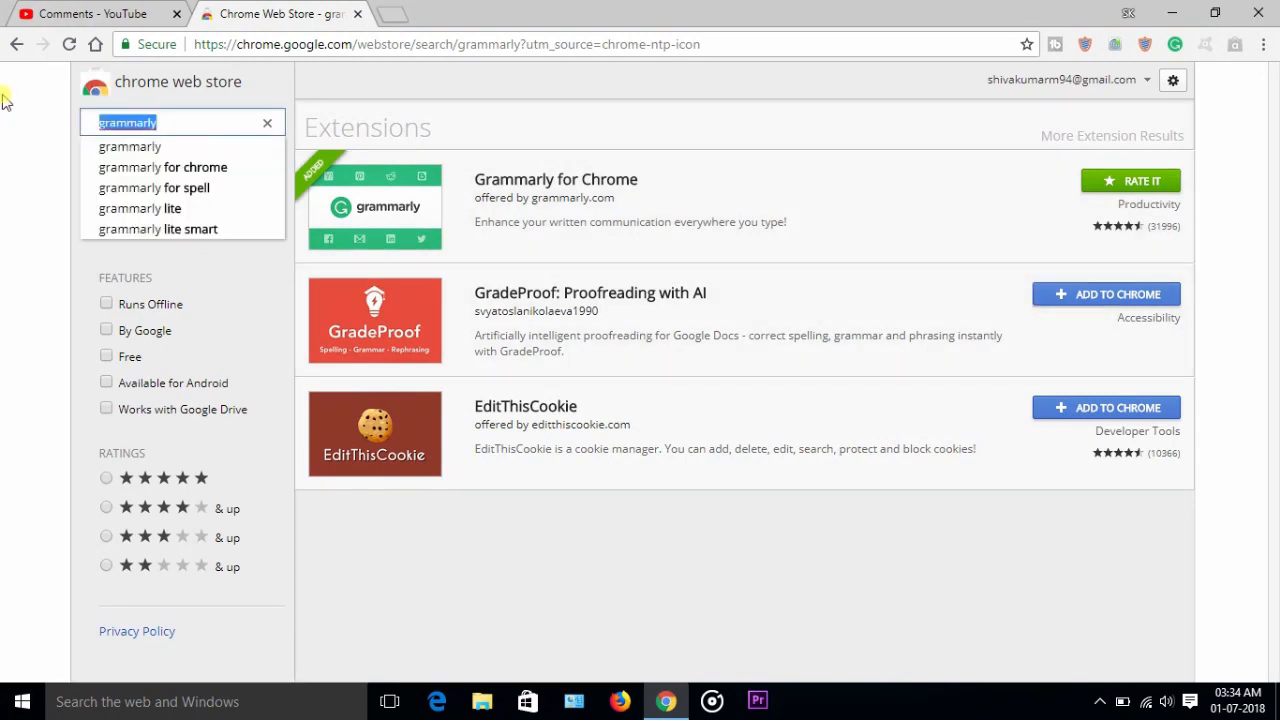
- Search the store for 'webfilter' to list Tiny WebFilter and WebFilter FREE
text(e)
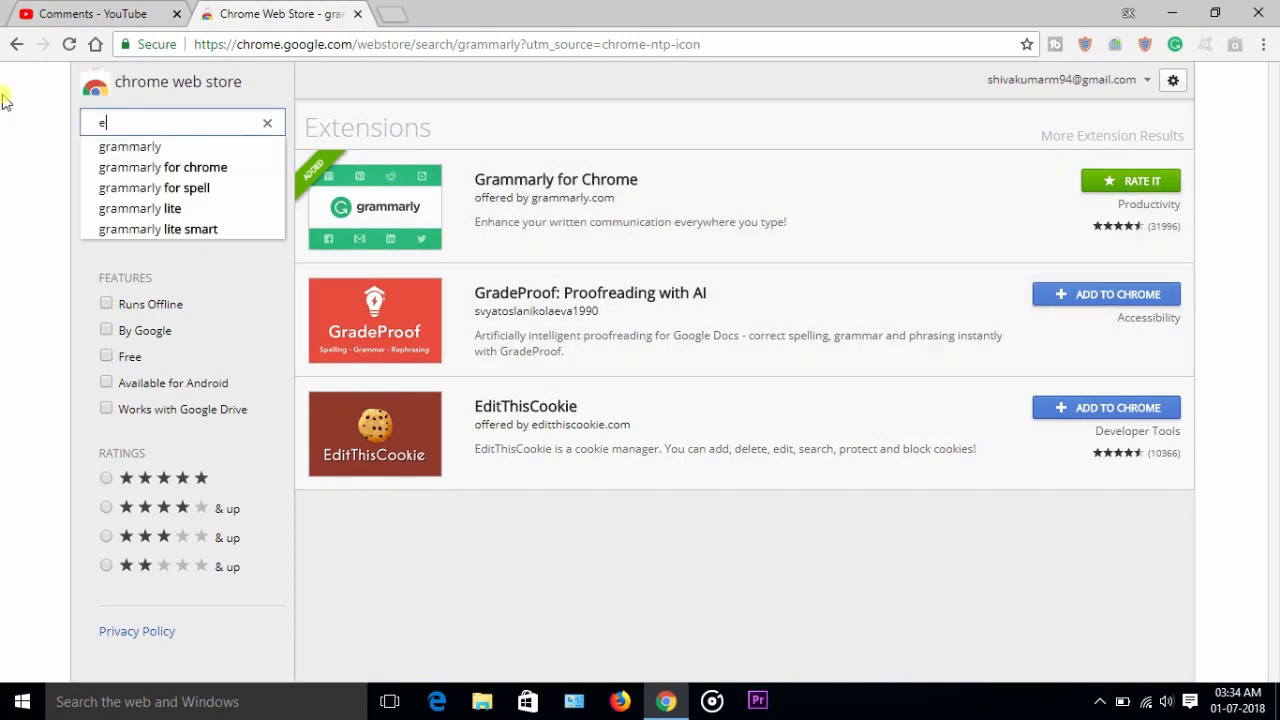
text(webfi)
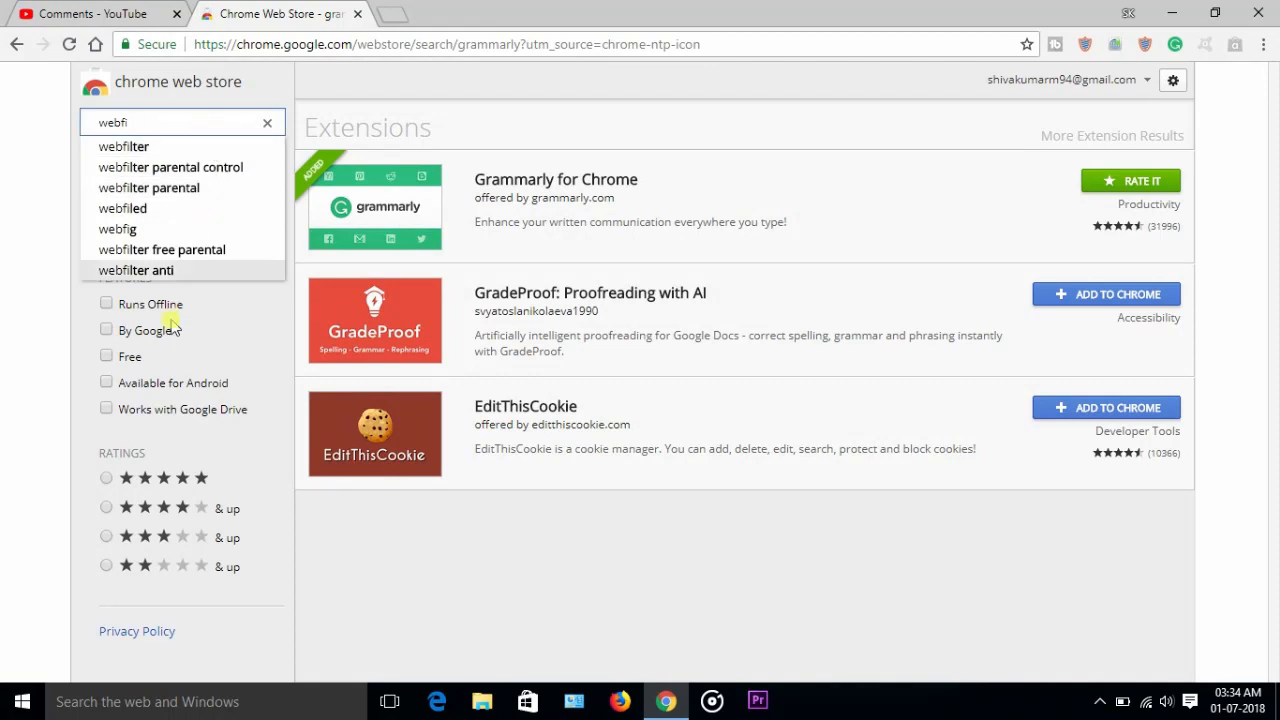
mouse_move(175, 280)
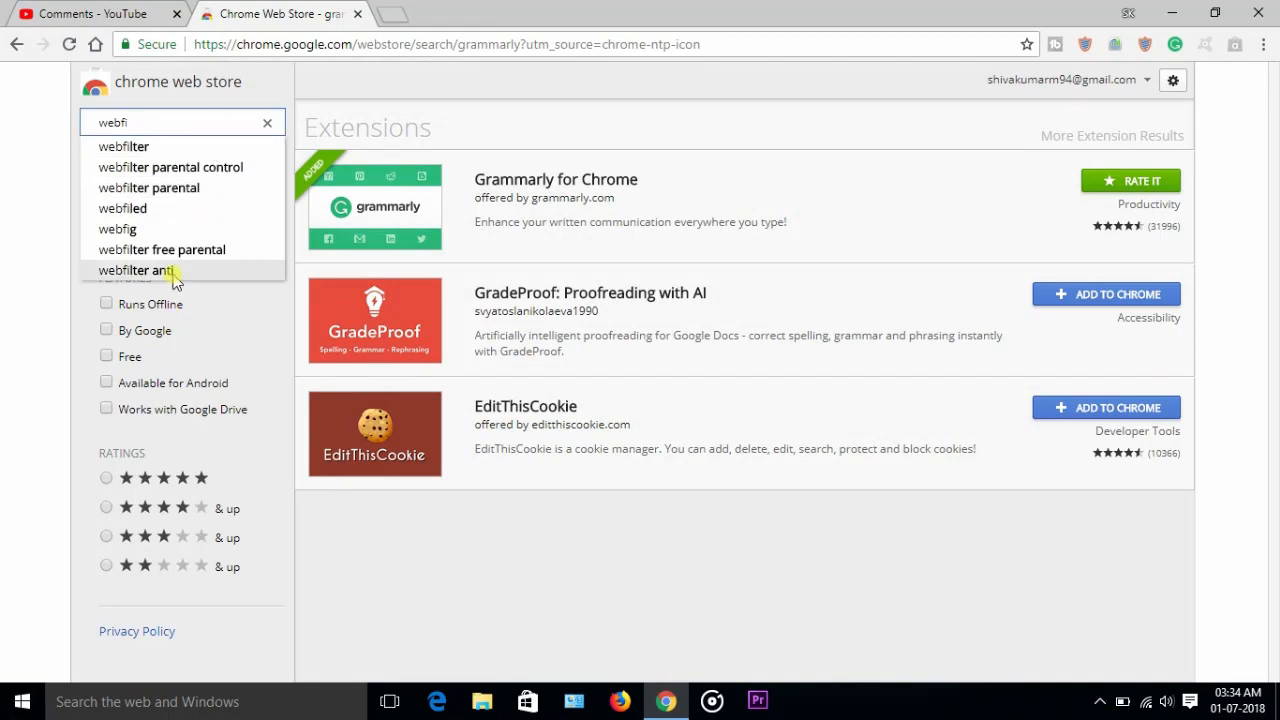
mouse_move(240, 256)
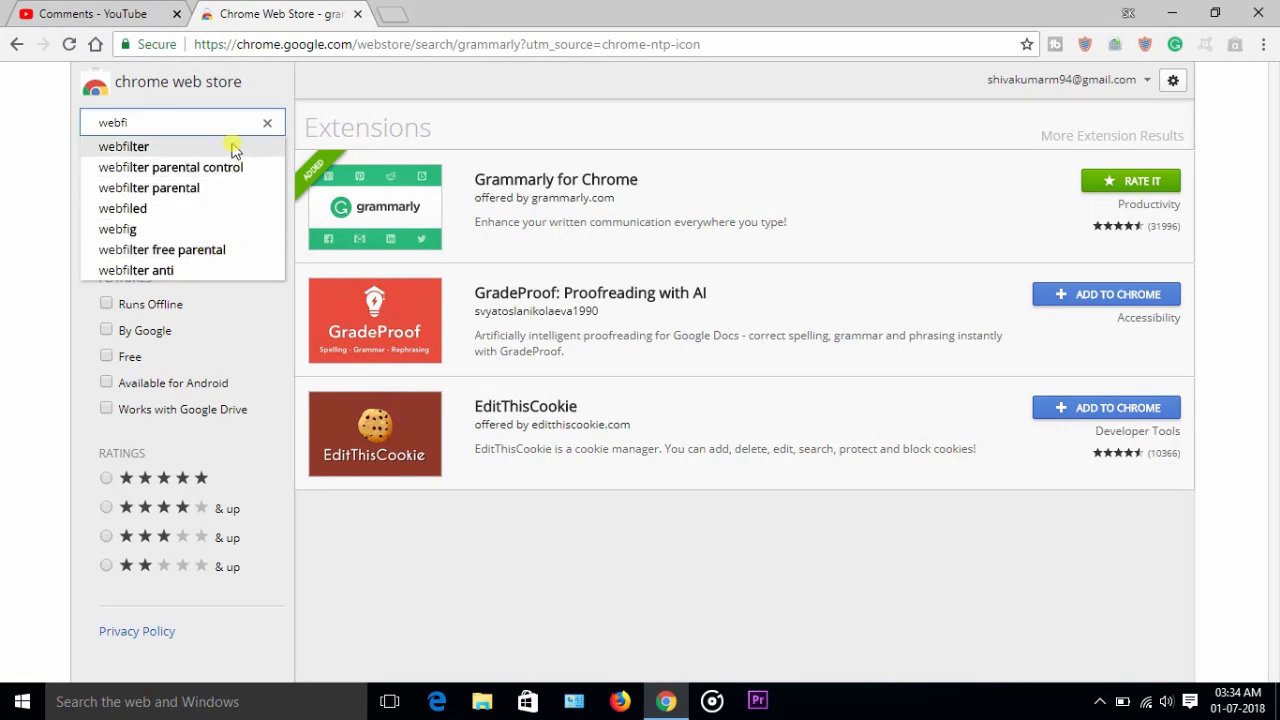
click(123, 146)
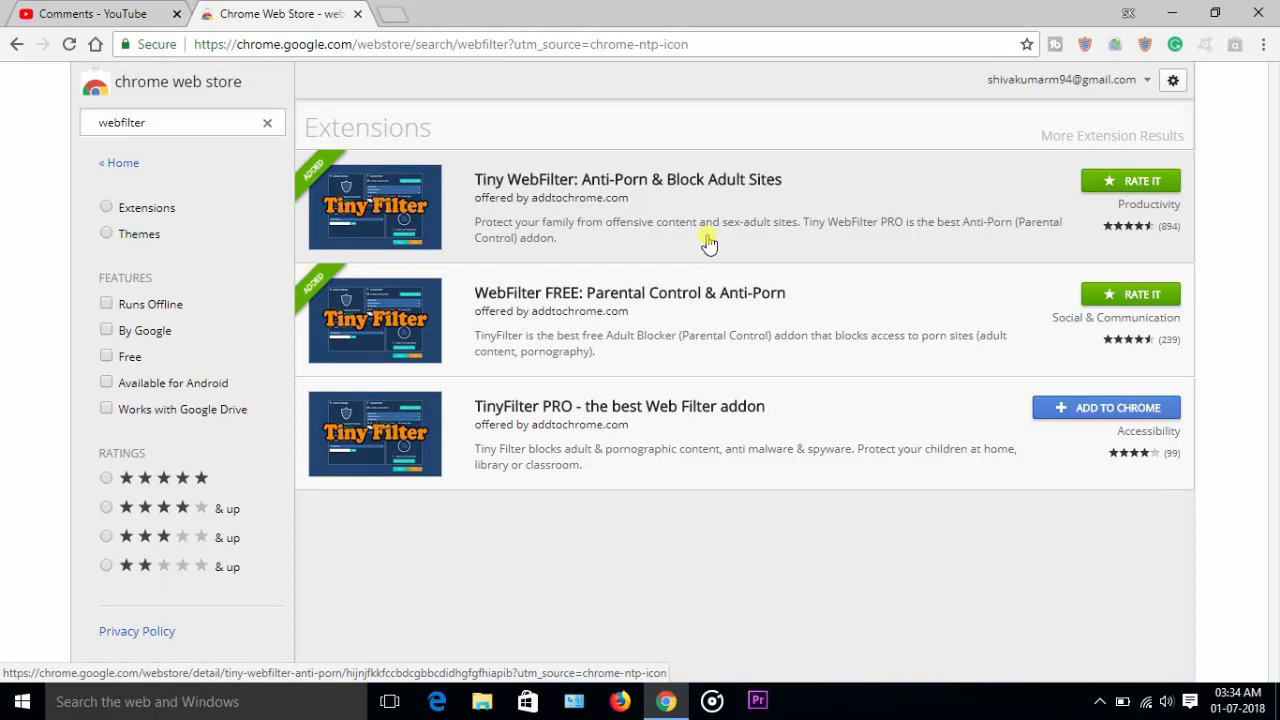
mouse_move(762, 222)
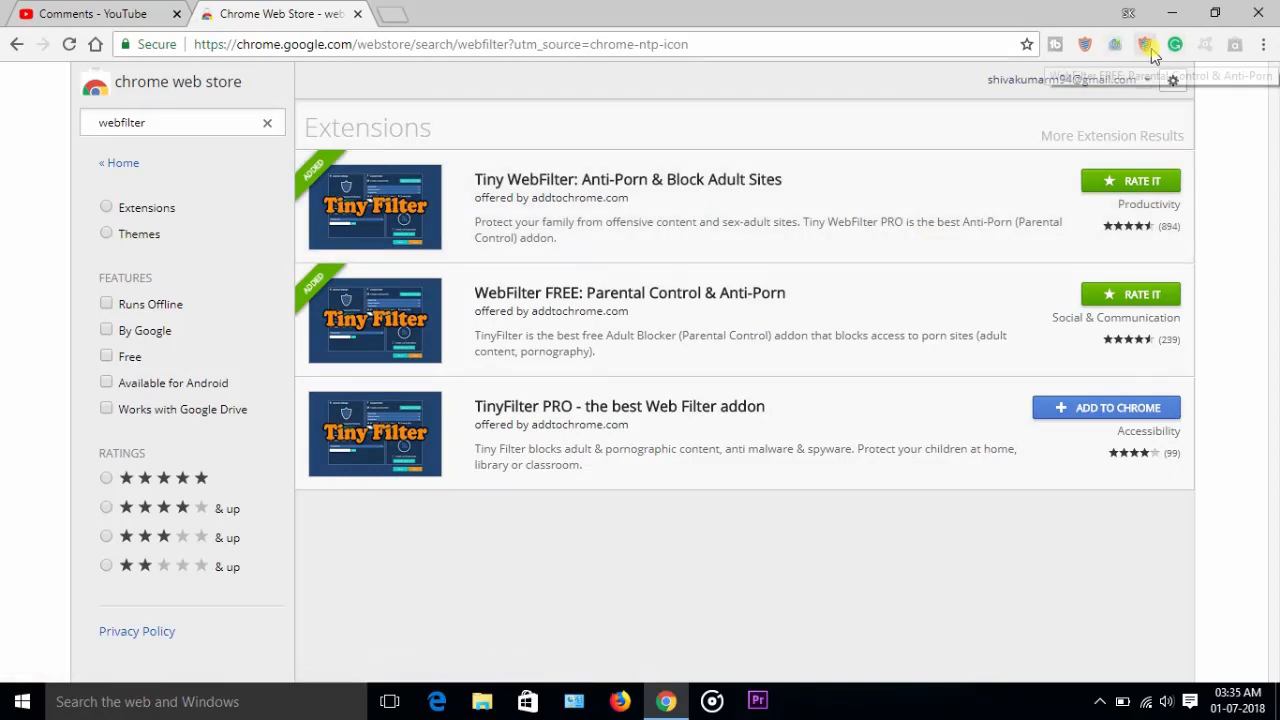
mouse_move(1146, 44)
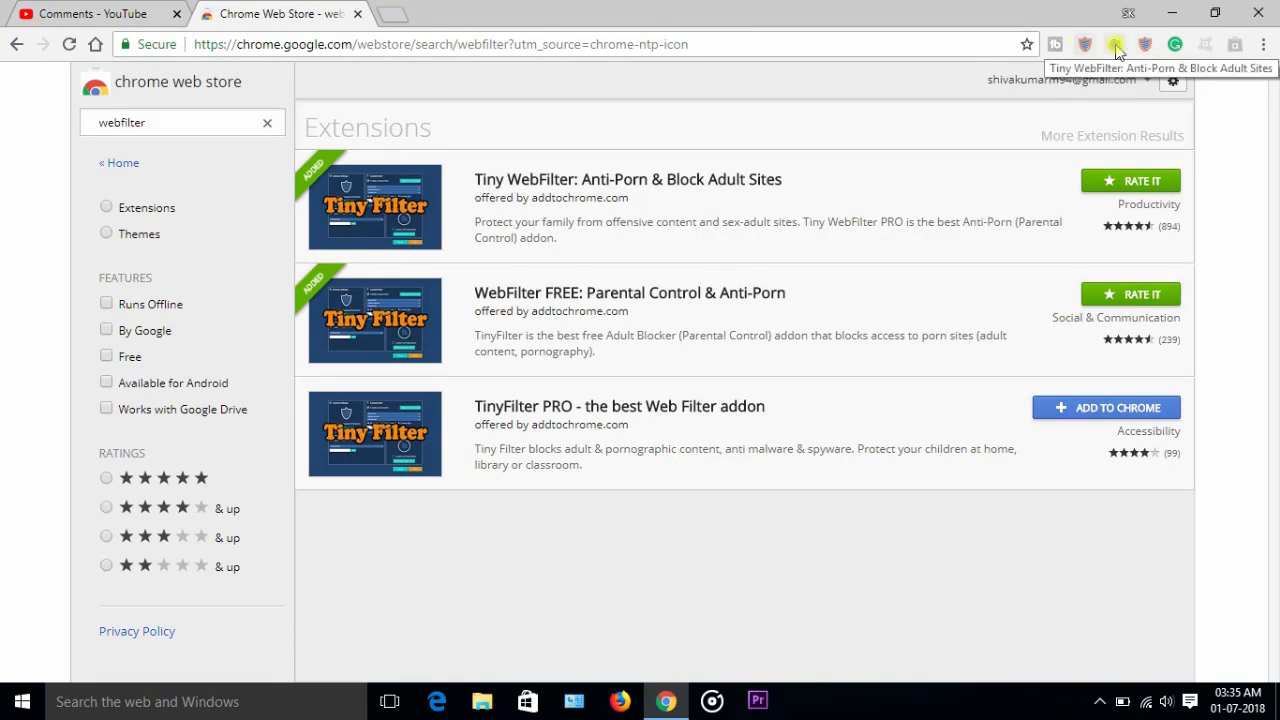
mouse_move(1114, 44)
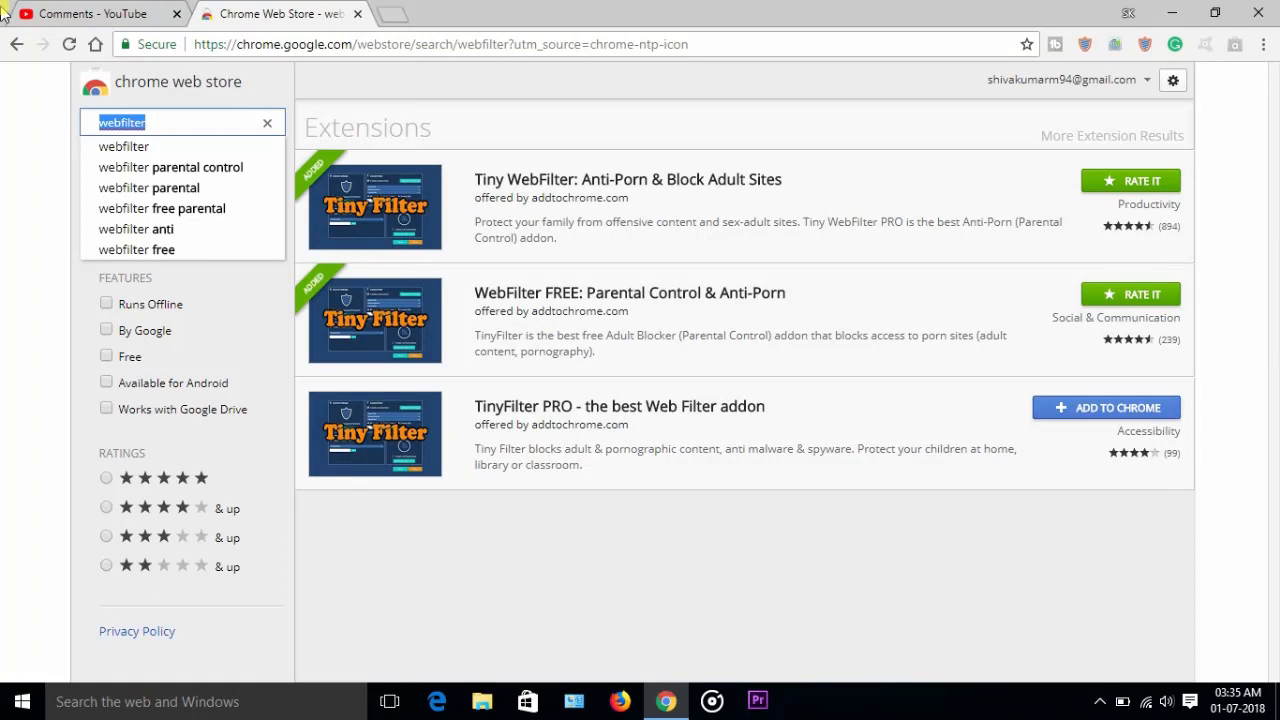
- Search the store for 'gmail offline' and add Gmail Offline to Chrome
text(o)
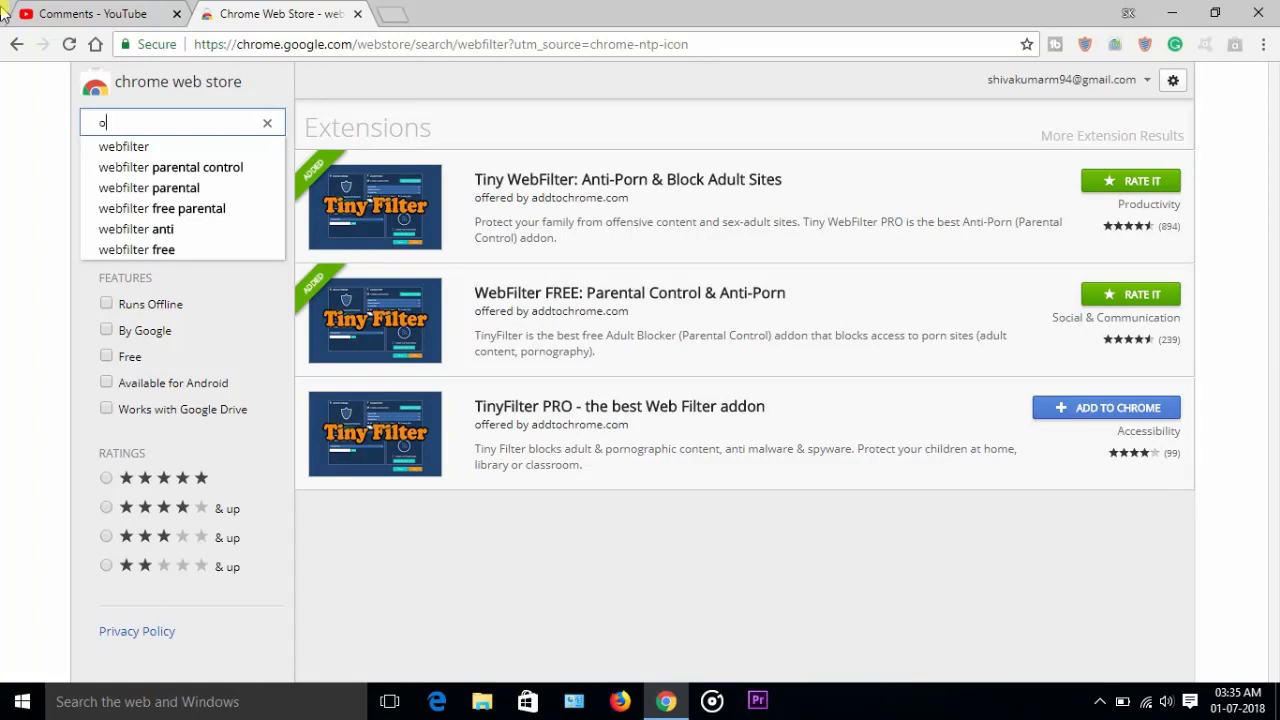
text(ffline)
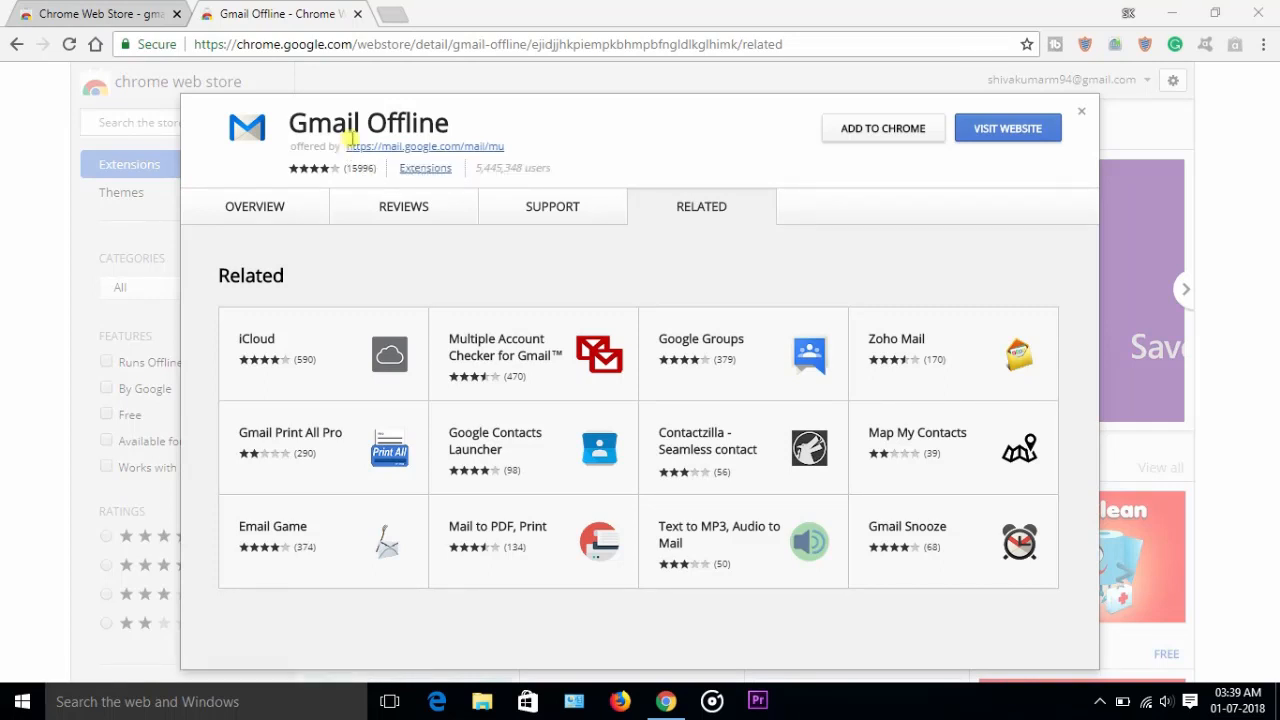
mouse_move(846, 233)
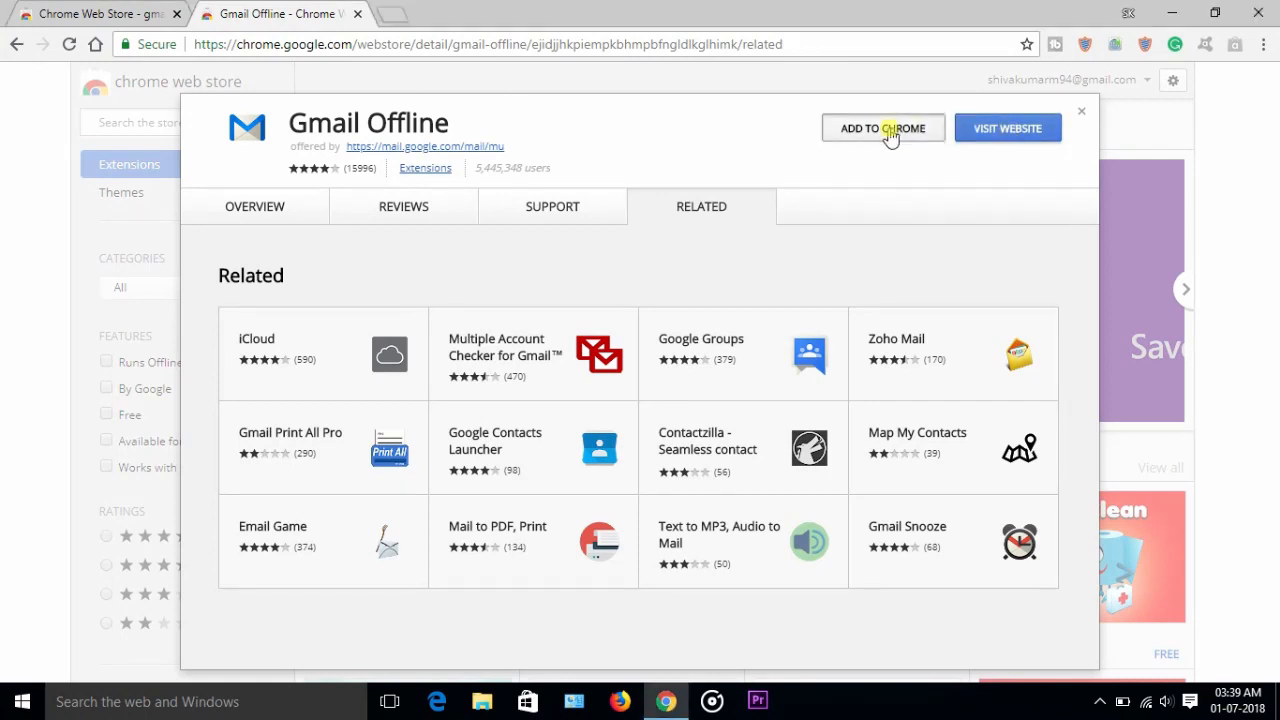
click(883, 128)
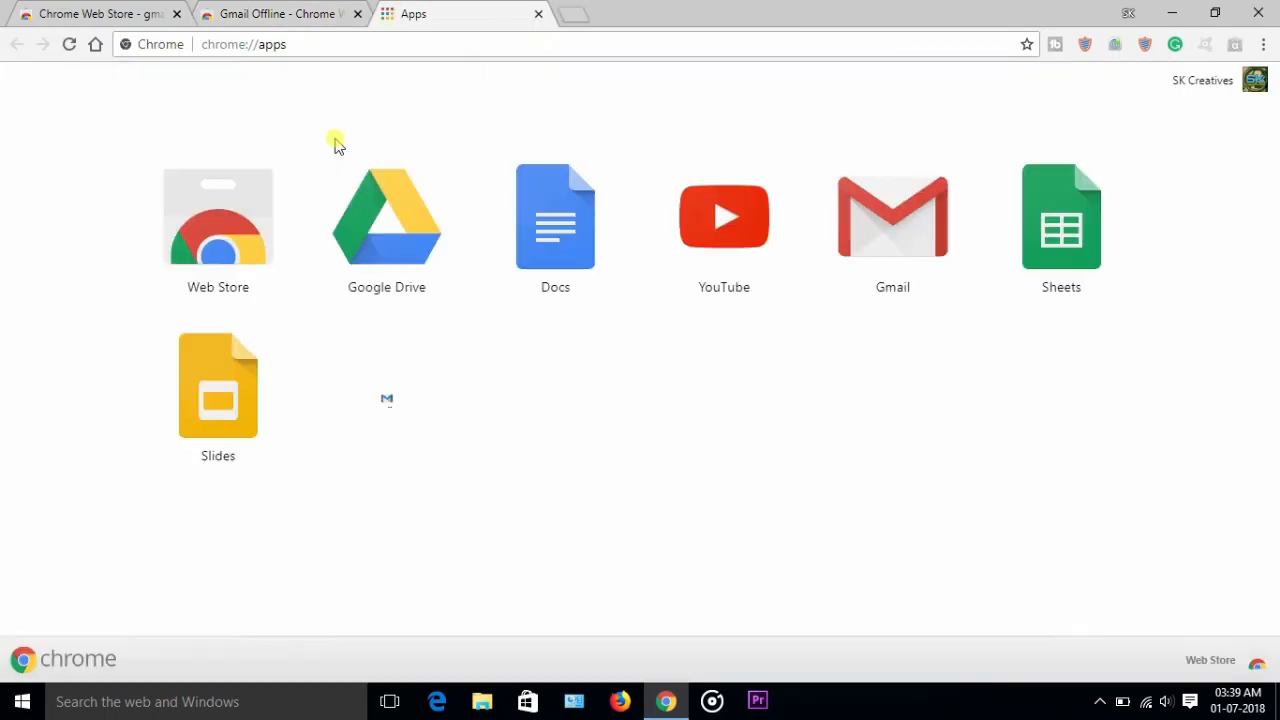
mouse_move(387, 385)
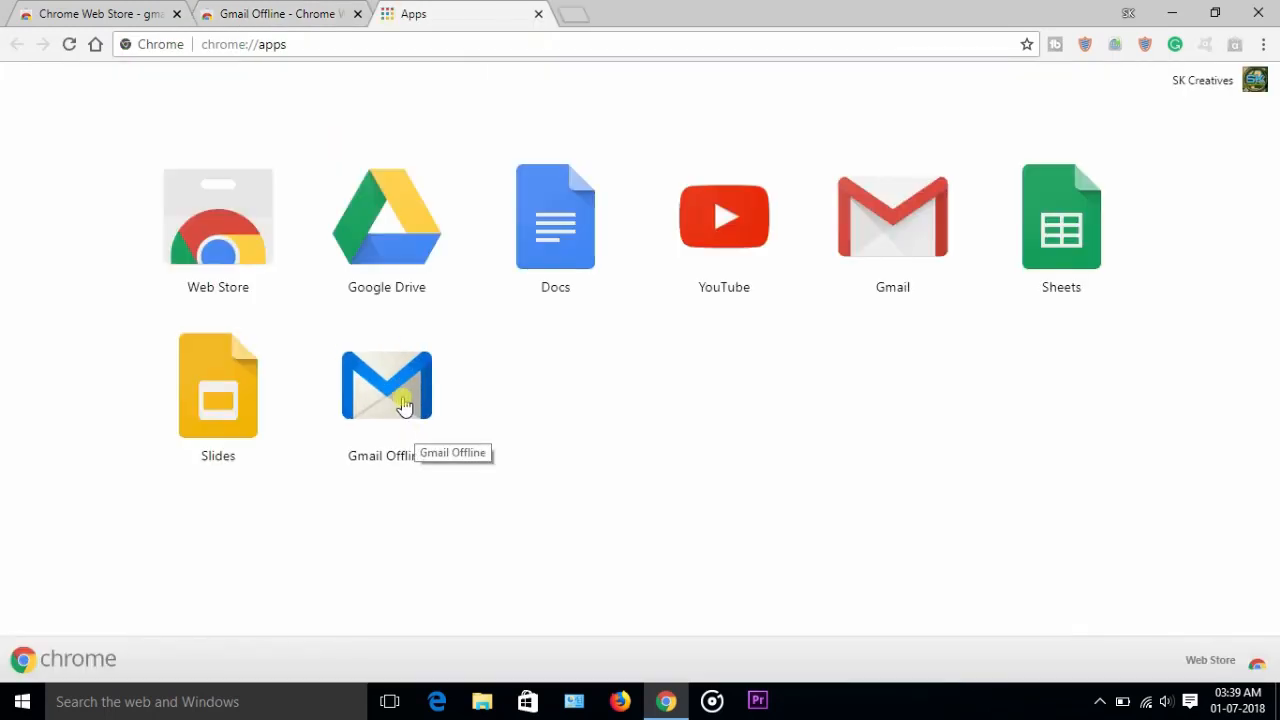
- Launch Gmail Offline, allow offline mail, and open the Xiaomi Redmi Note 4 email
click(386, 385)
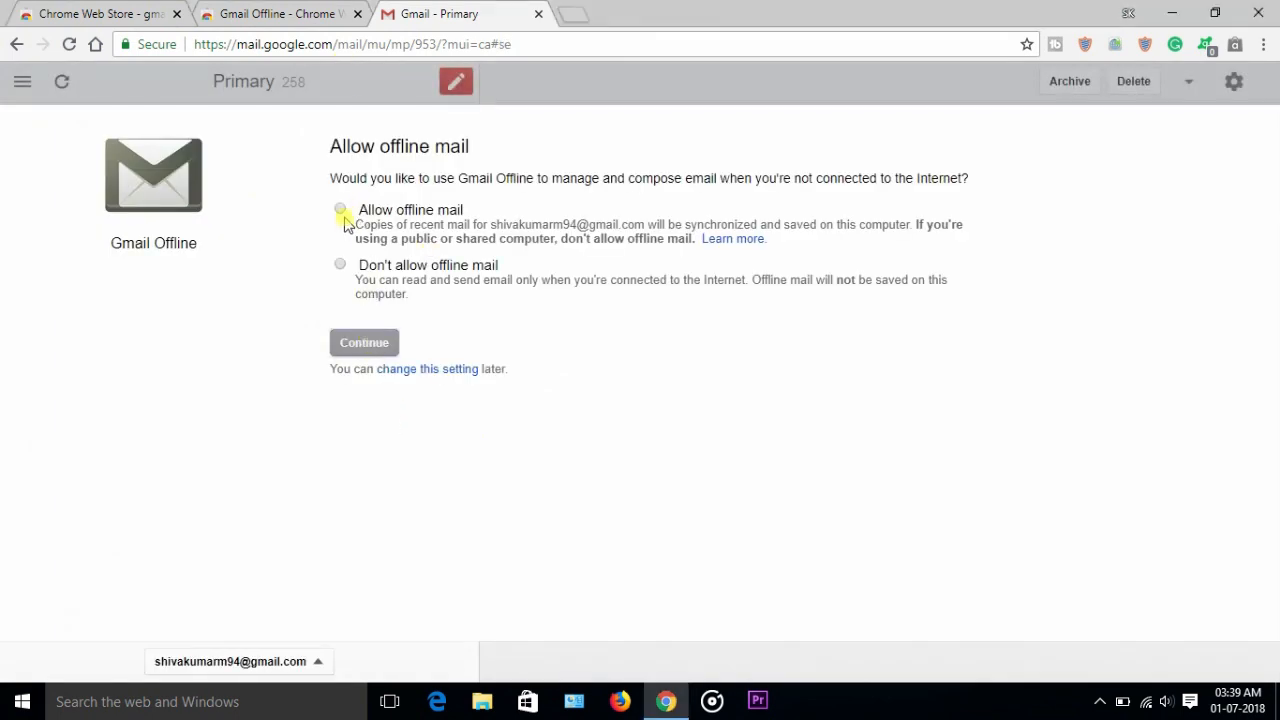
click(340, 209)
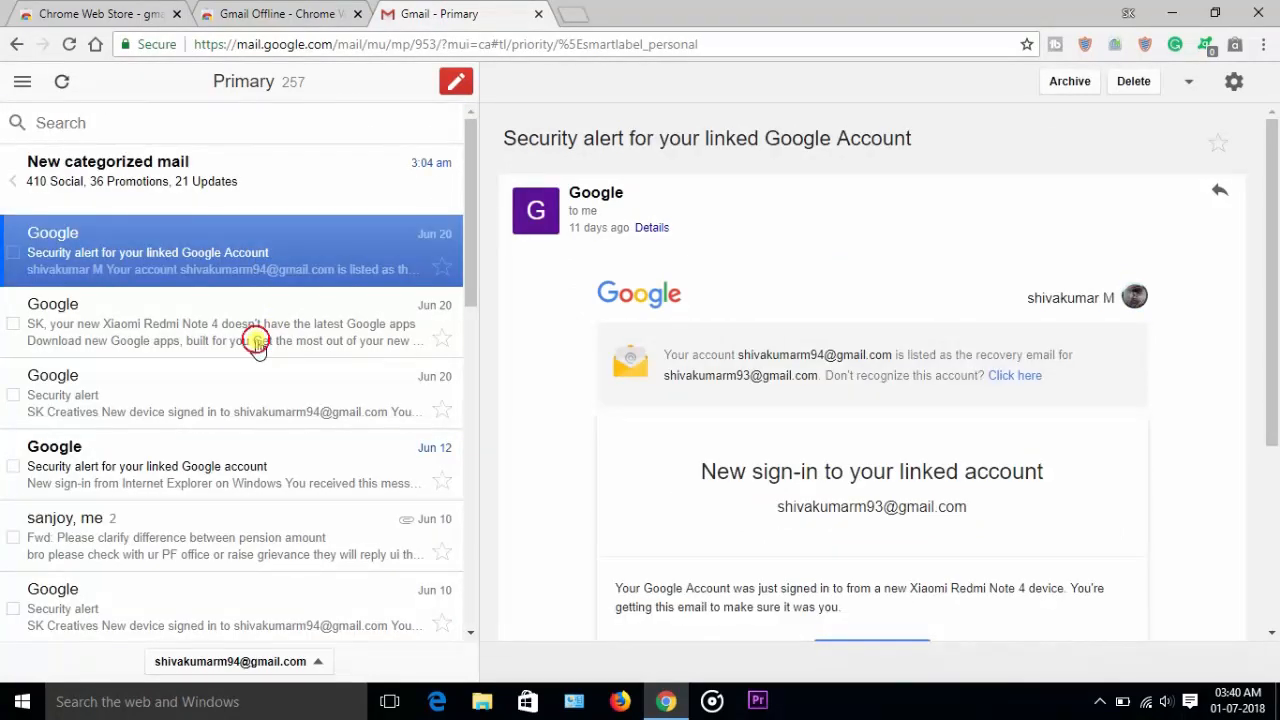
click(220, 323)
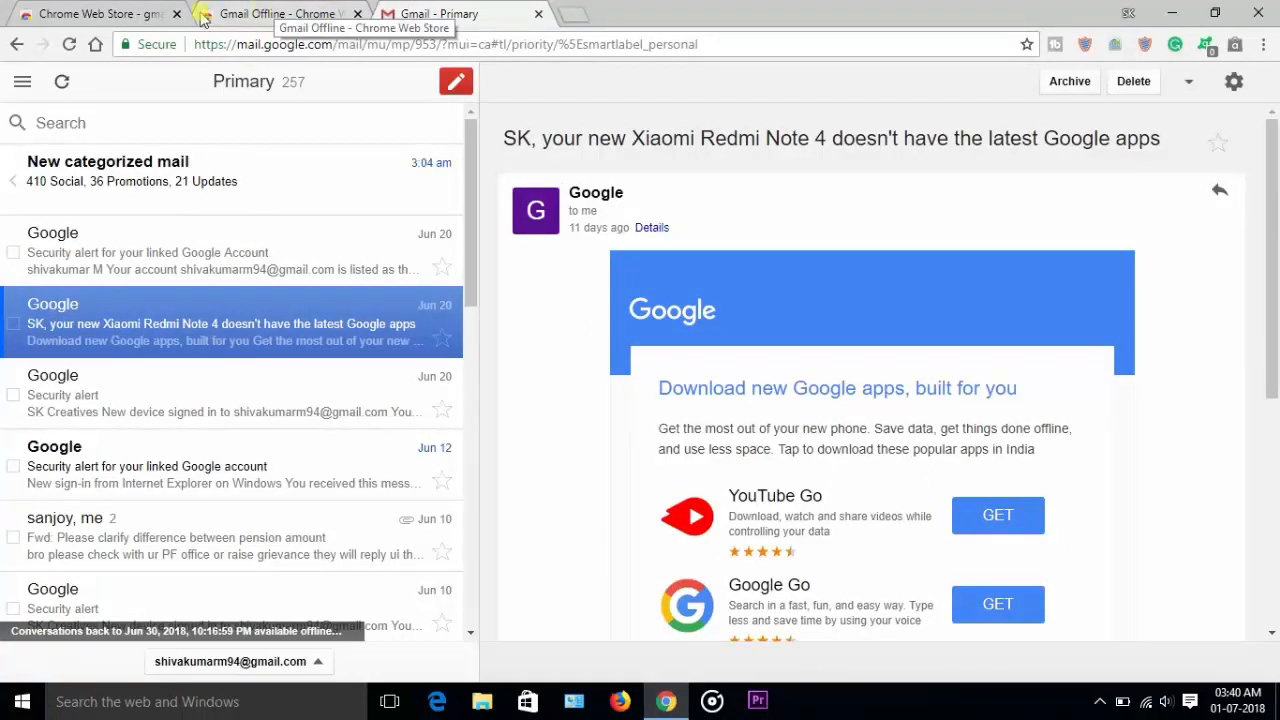
- Return to the Web Store tab and search the store for 'facepause'
click(95, 13)
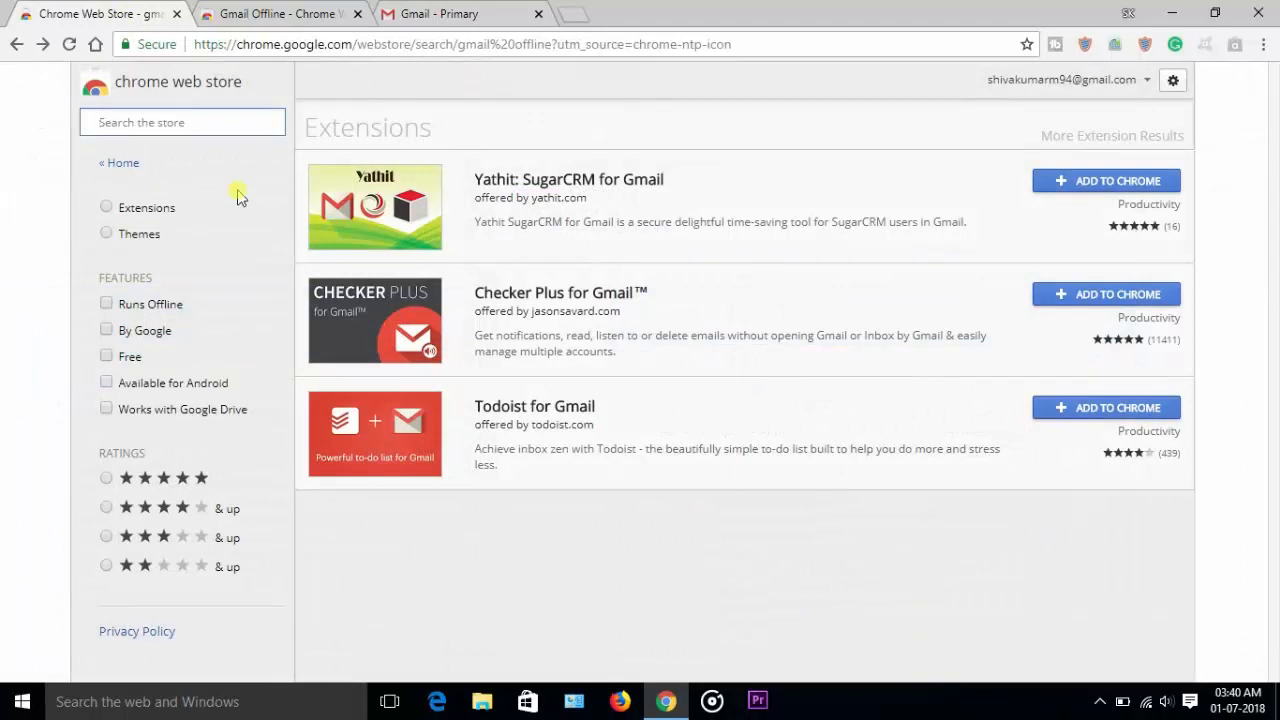
click(183, 122)
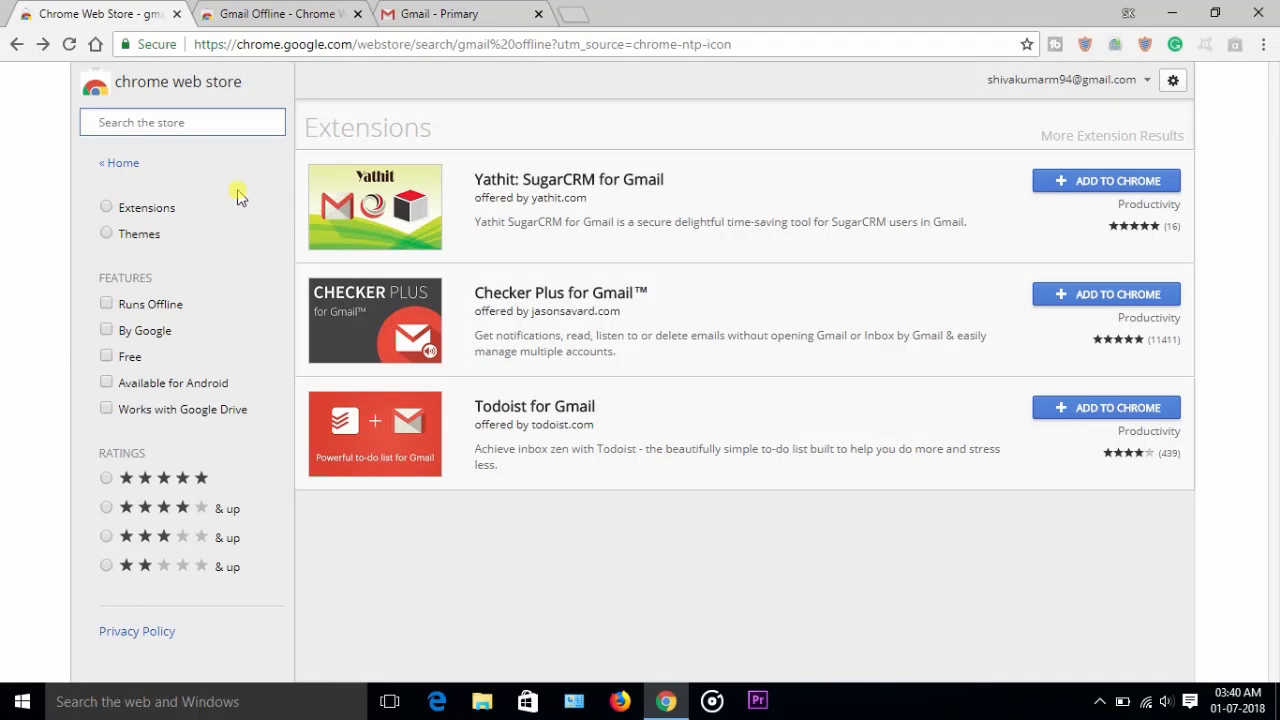
text(face)
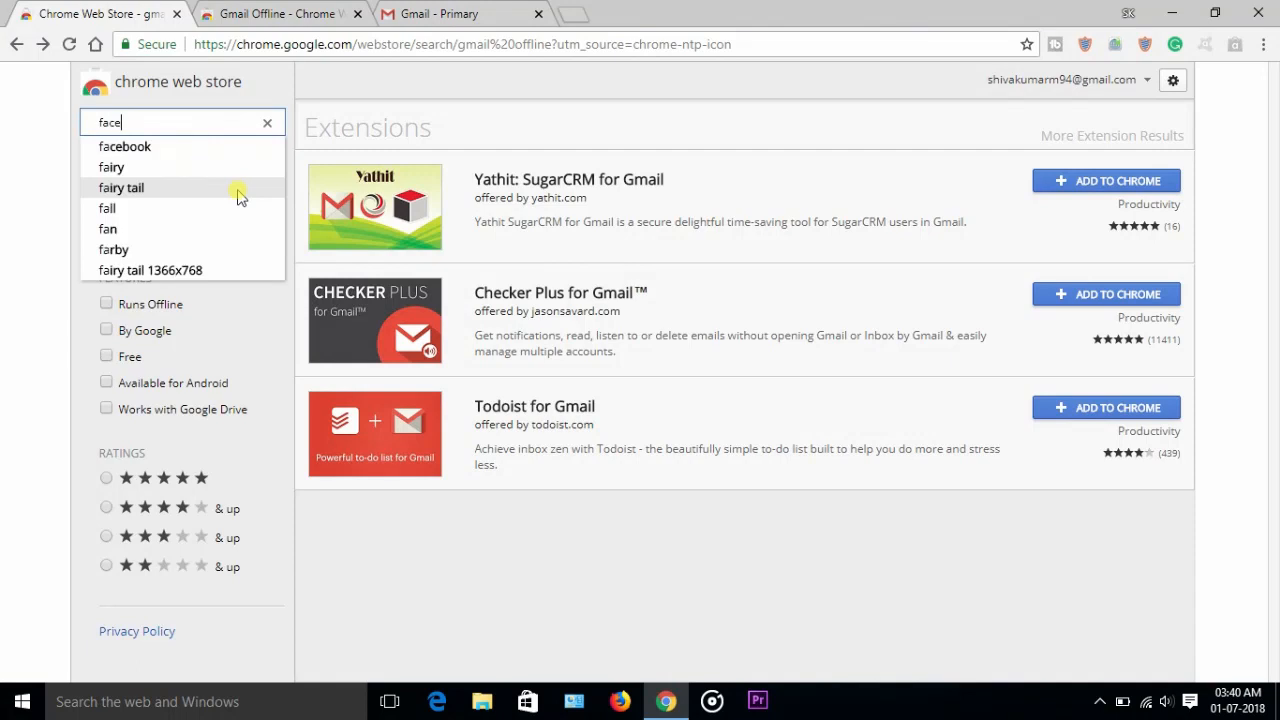
text(pau)
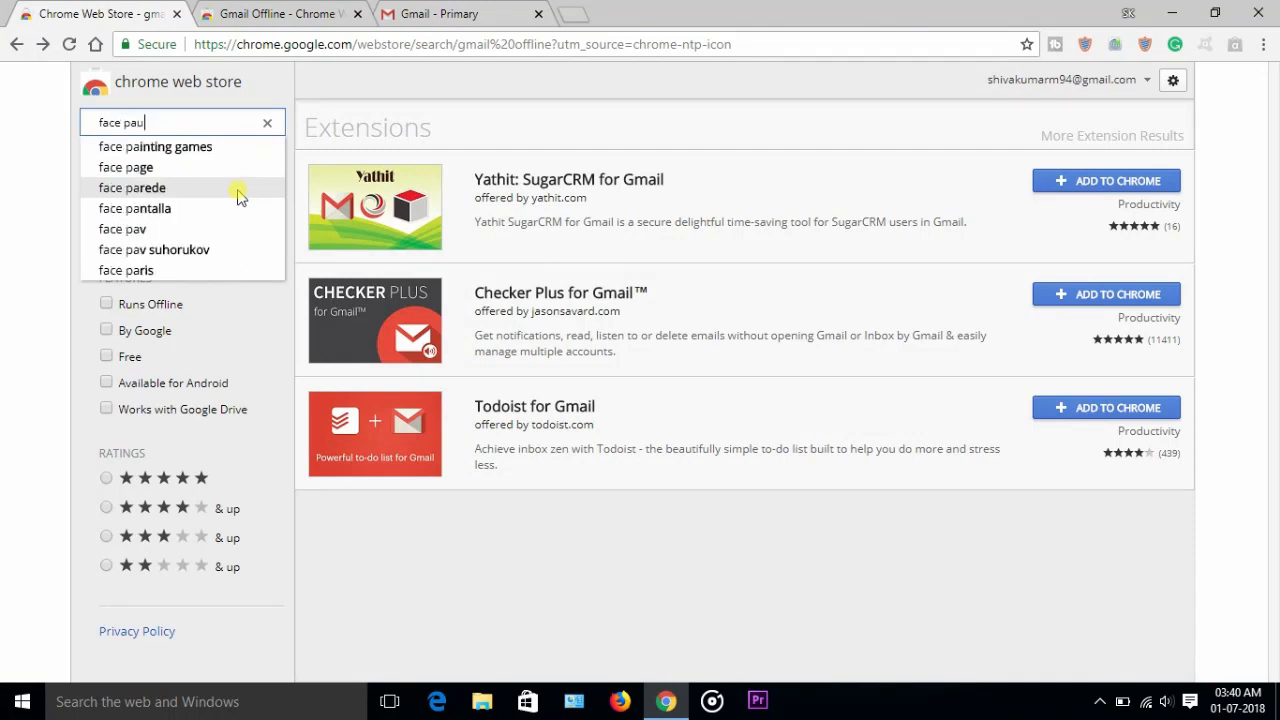
text(se history)
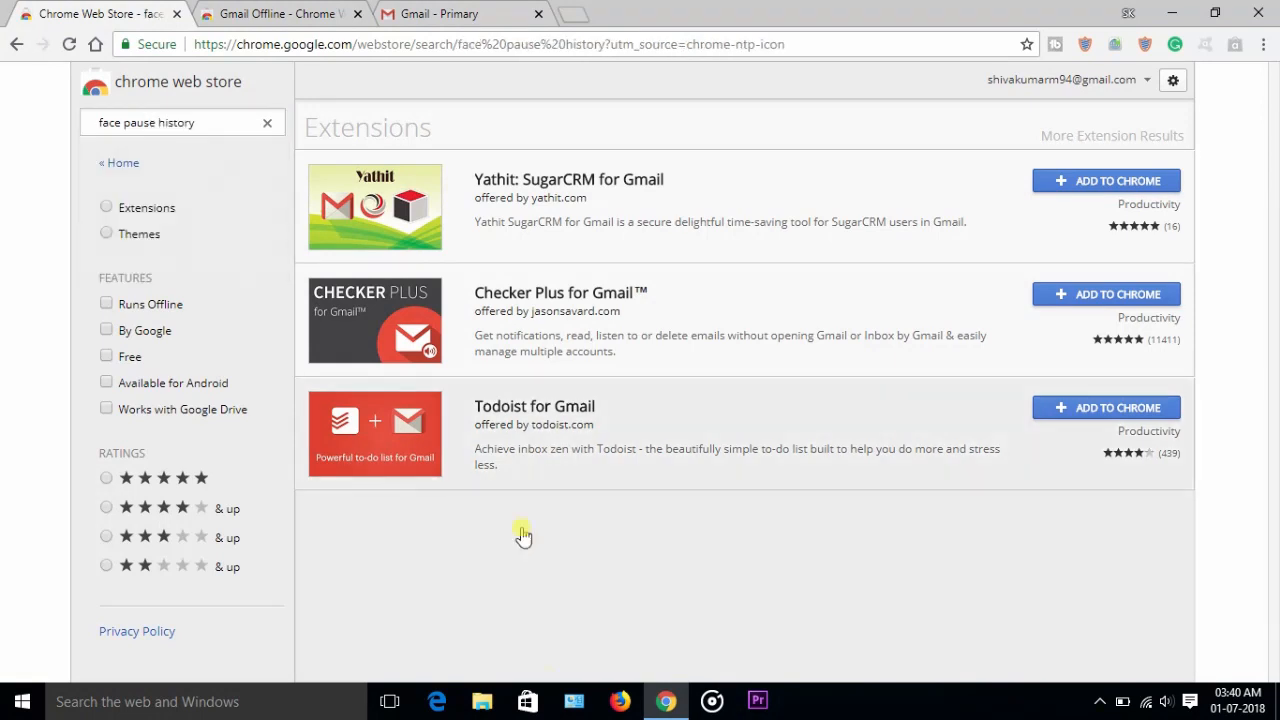
click(183, 122)
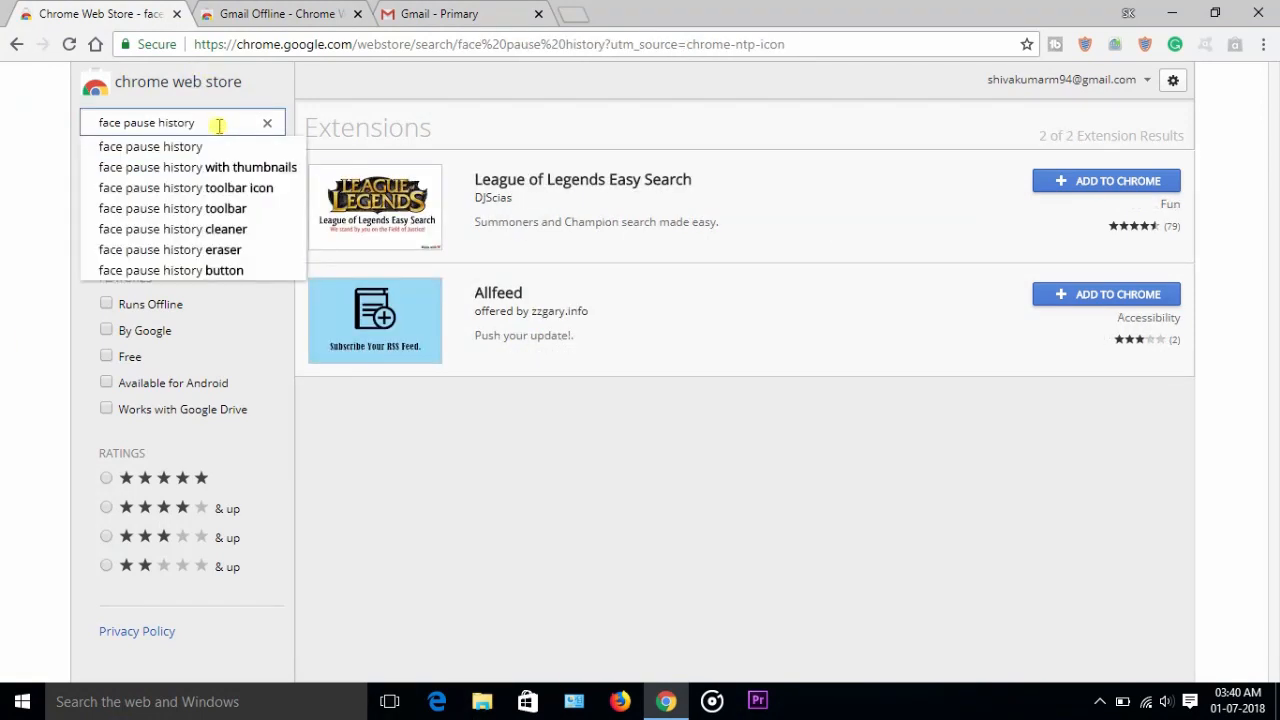
key(Backspace)
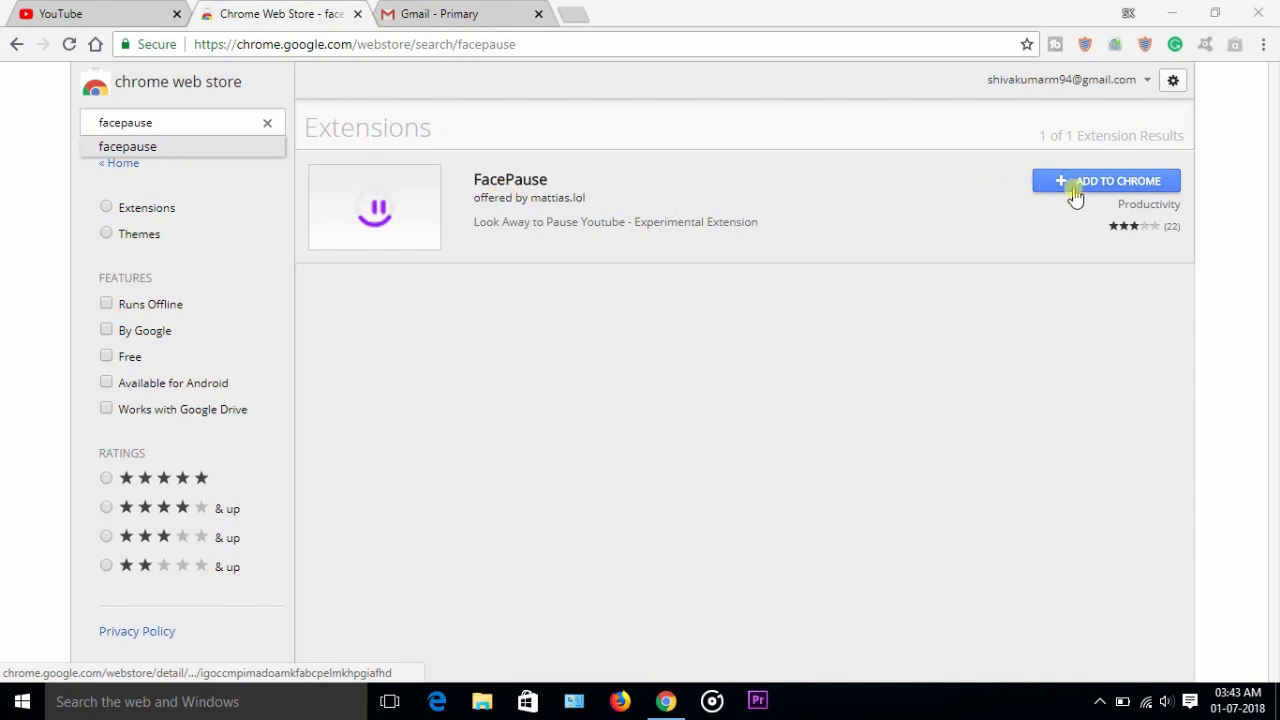
- Add FacePause to Chrome and confirm with Add extension
click(1107, 181)
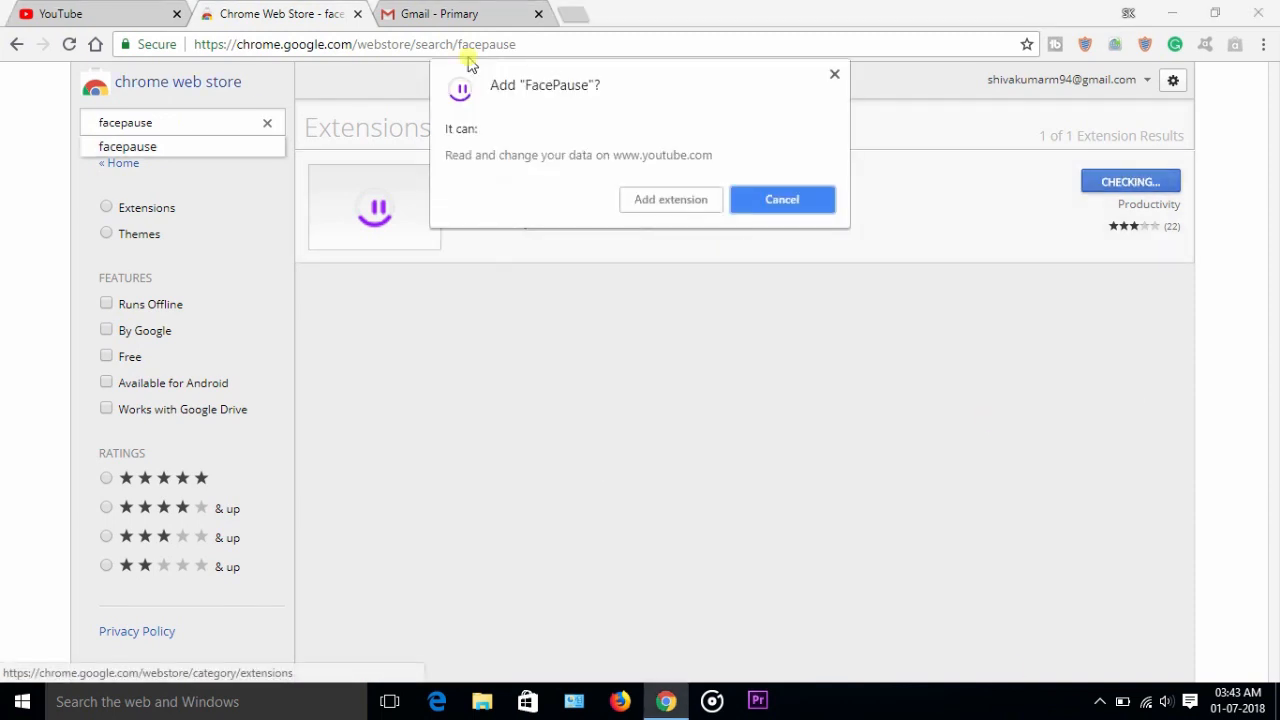
click(782, 199)
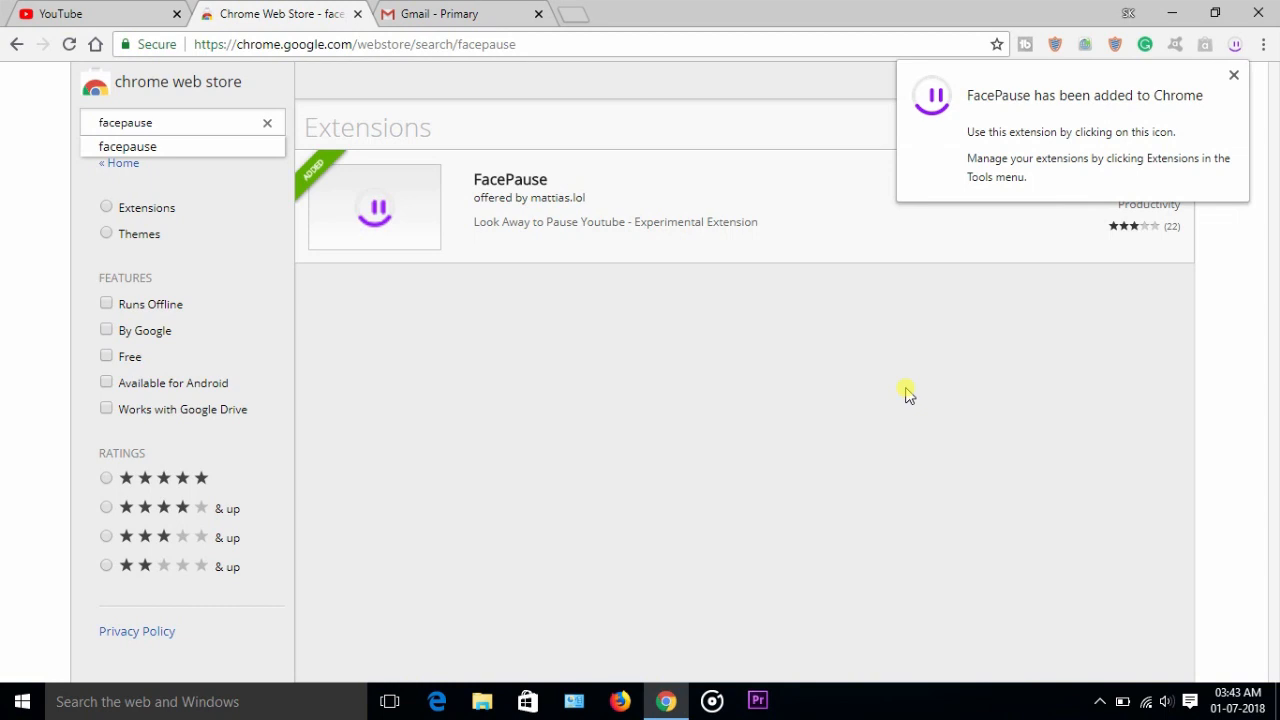
mouse_move(1145, 220)
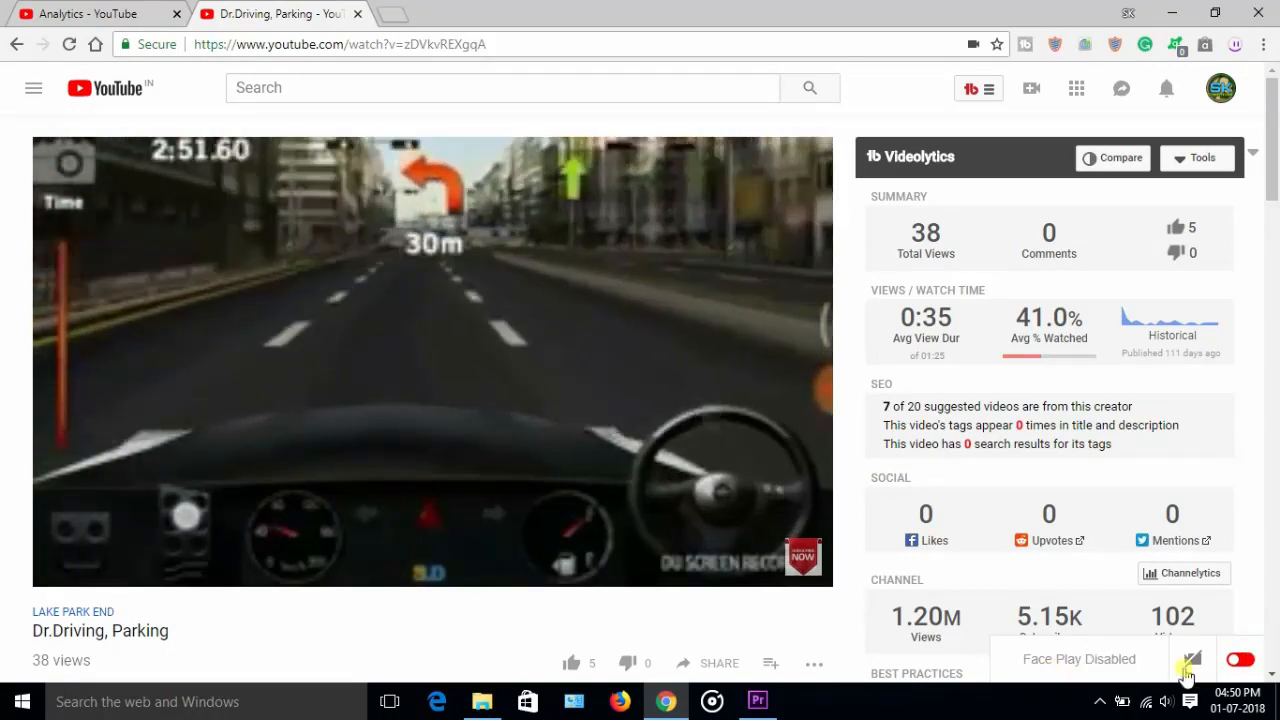
- Toggle FacePause on at the bottom right of the Dr.Driving, Parking video
click(1240, 659)
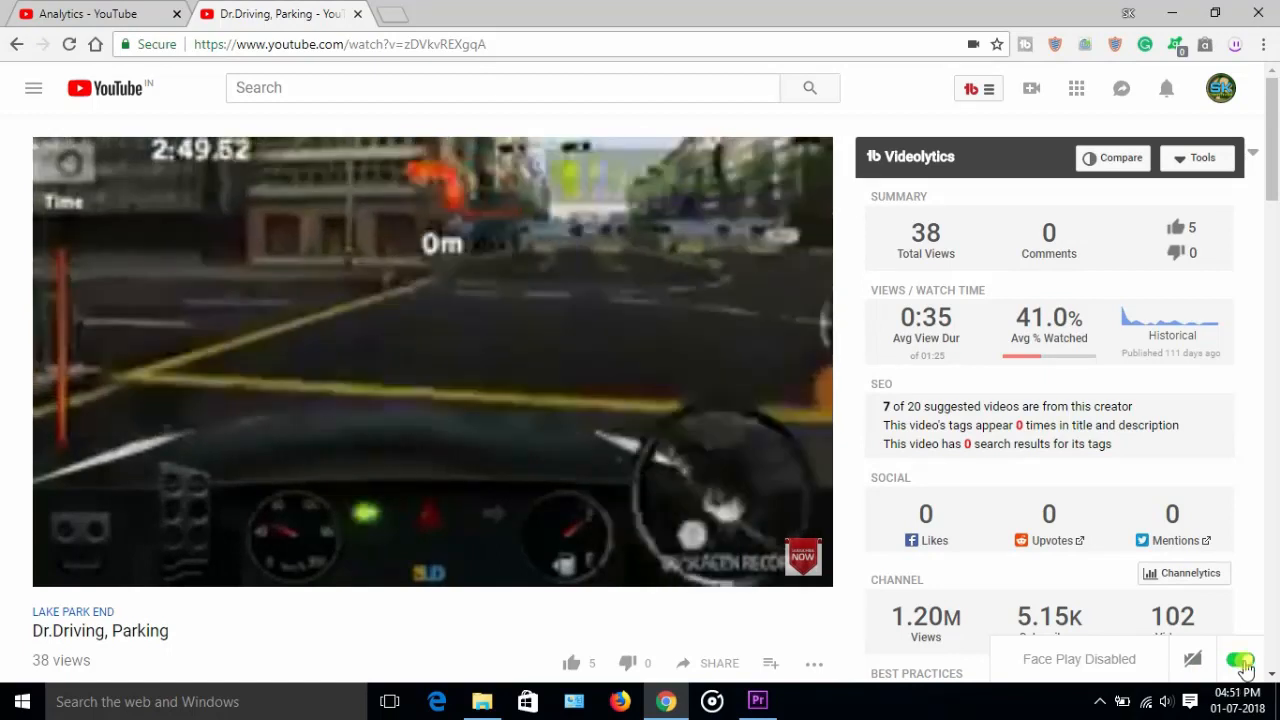